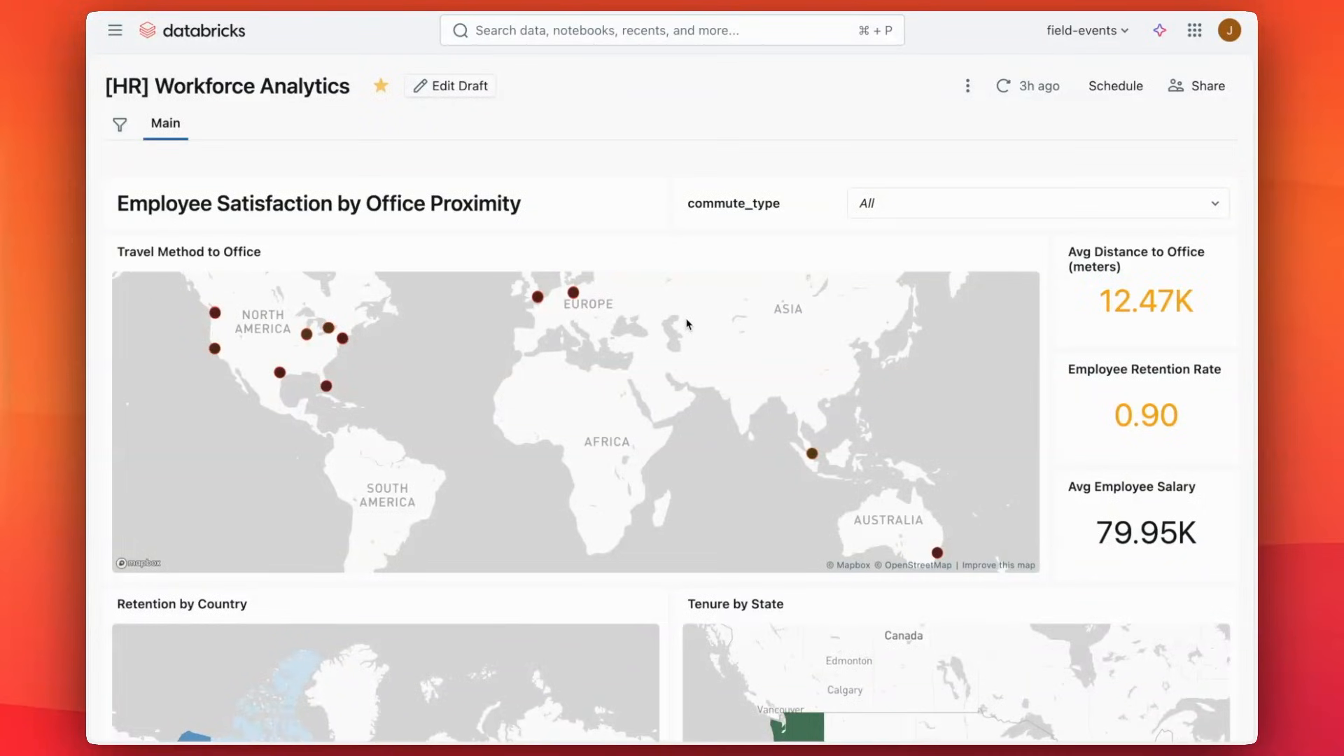
{"action": "mouse_move", "coordinate": [318, 243]}
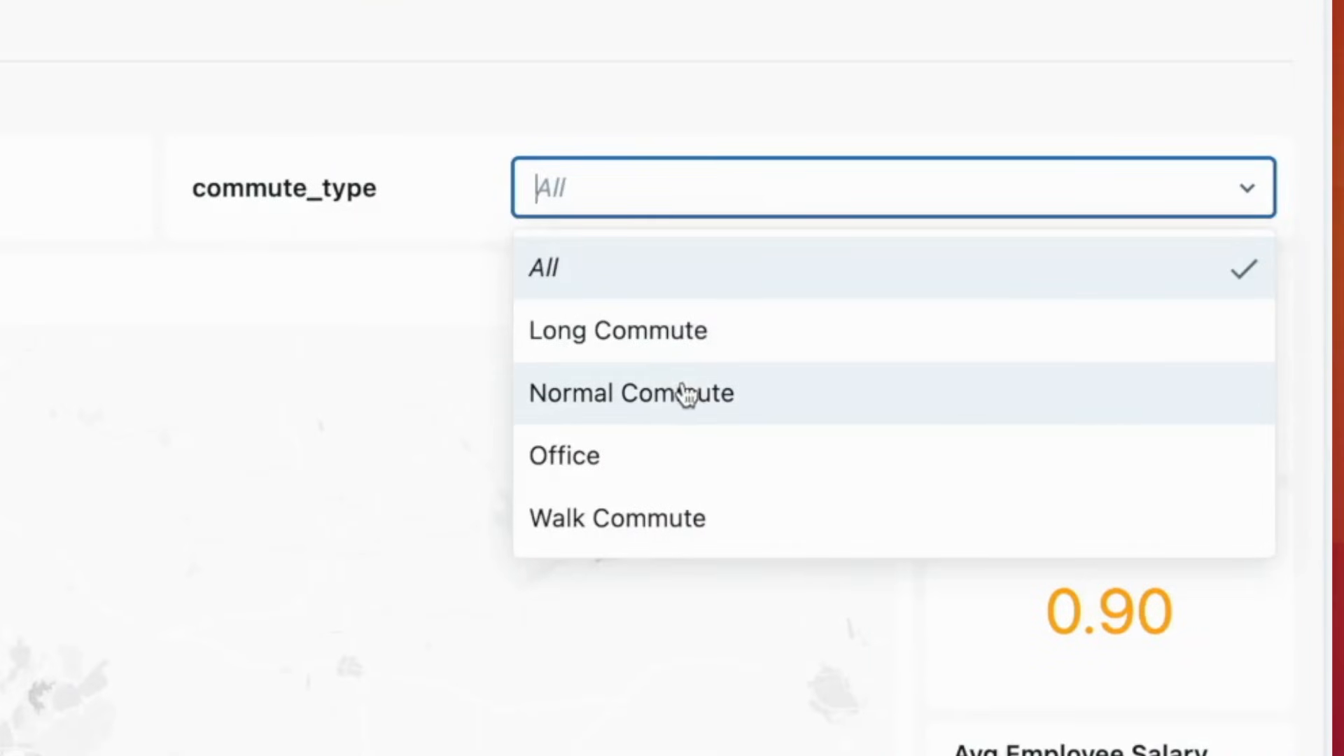
Filter commute_type to Normal Commute, then Long Commute, showing 16.41K average distance and 0.89 retention
{"action": "left_click", "coordinate": [630, 392]}
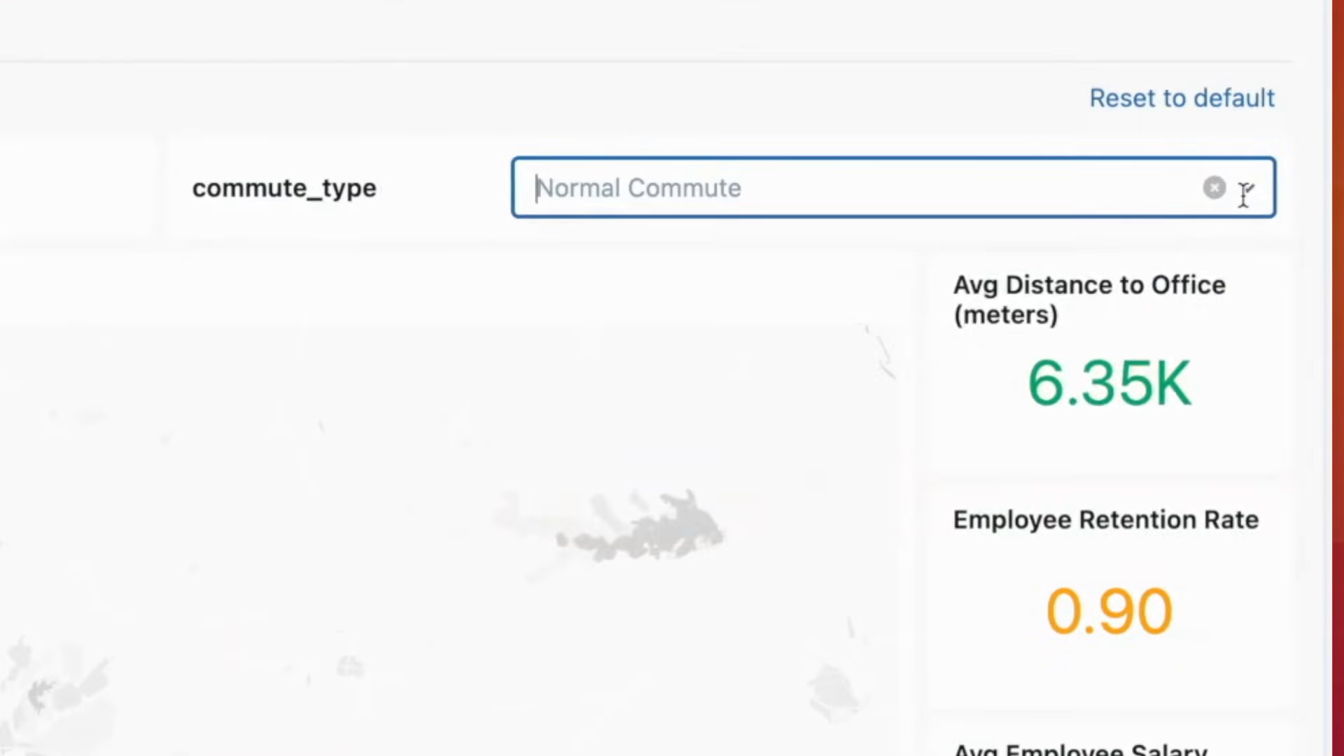
{"action": "left_click", "coordinate": [856, 187]}
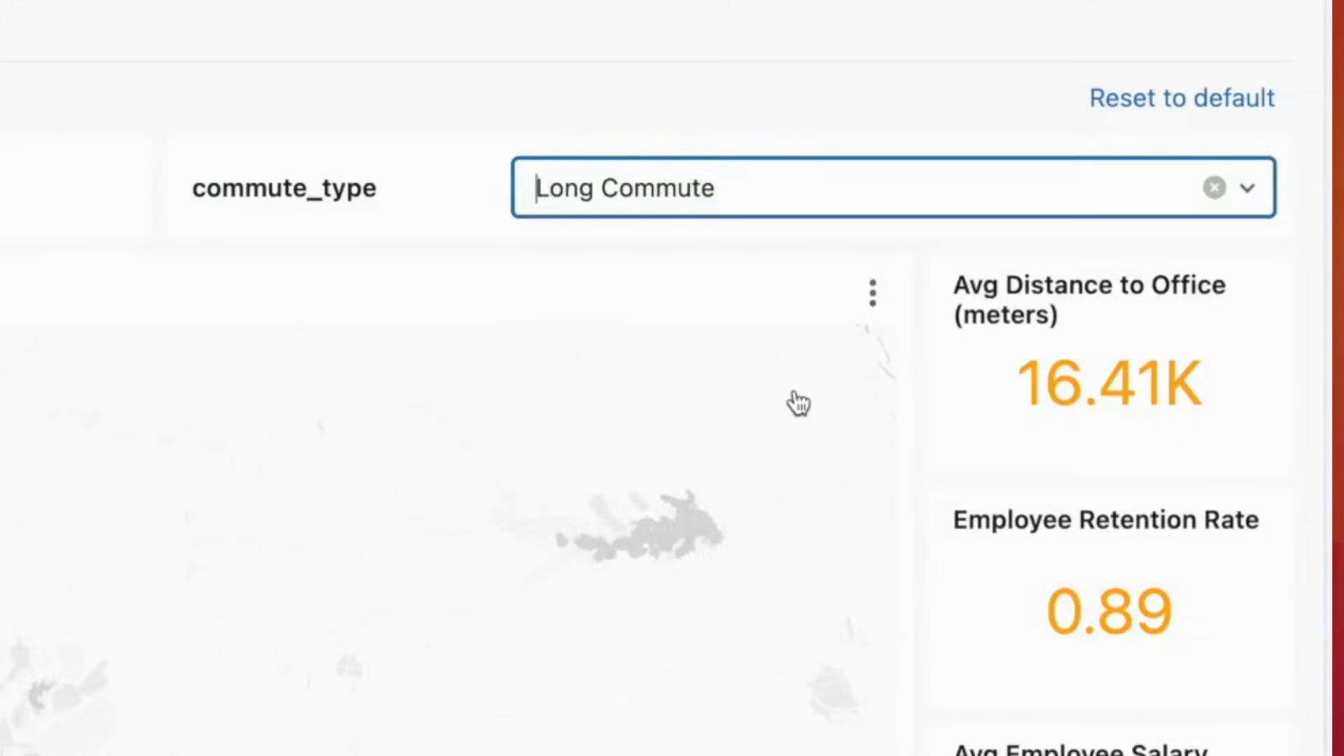
{"action": "scroll", "scroll_direction": "down", "scroll_amount": 3}
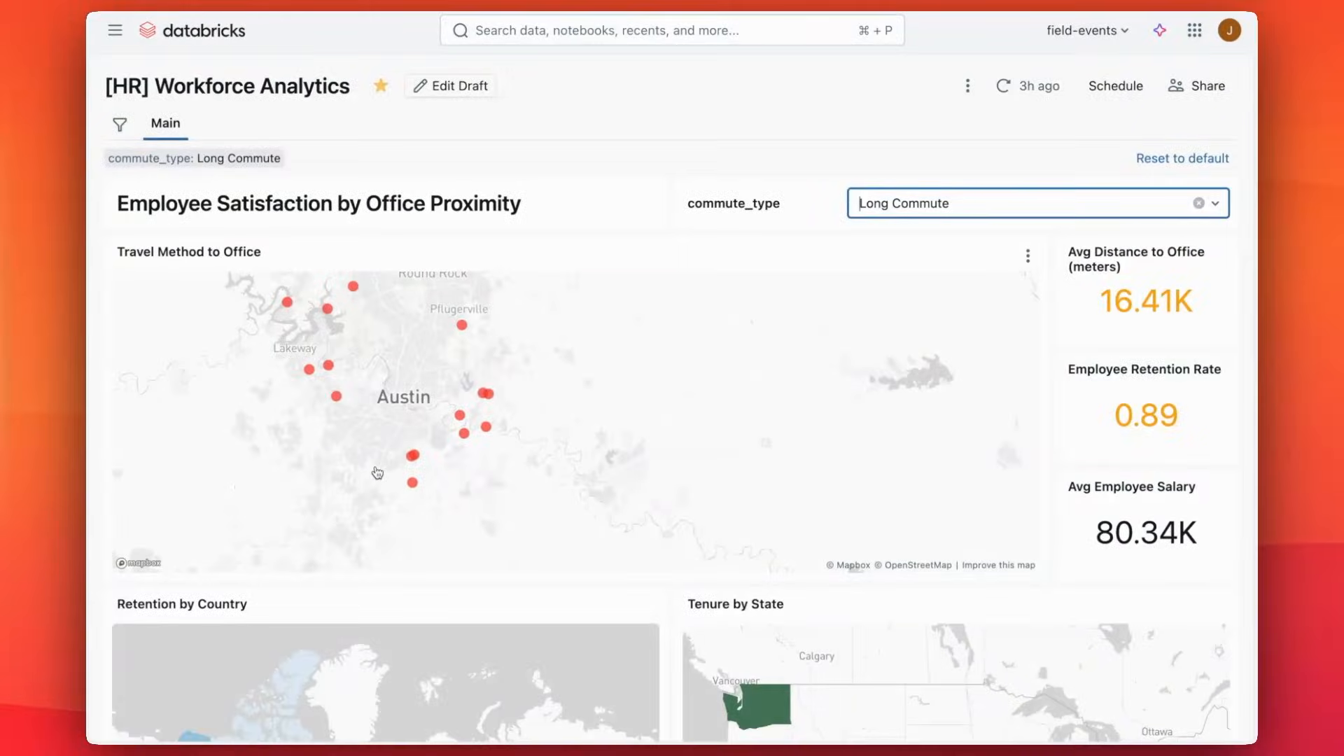
{"action": "mouse_move", "coordinate": [673, 598]}
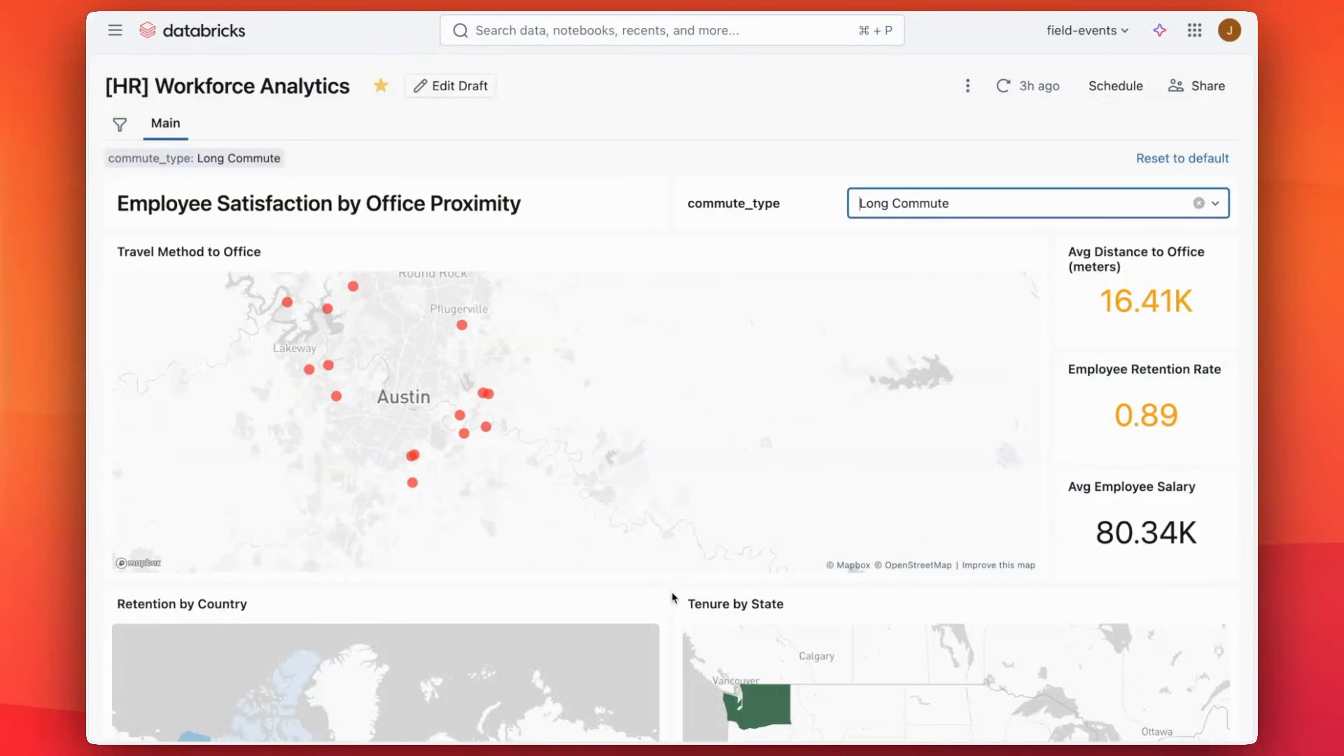
{"action": "scroll", "scroll_direction": "down", "scroll_amount": 3}
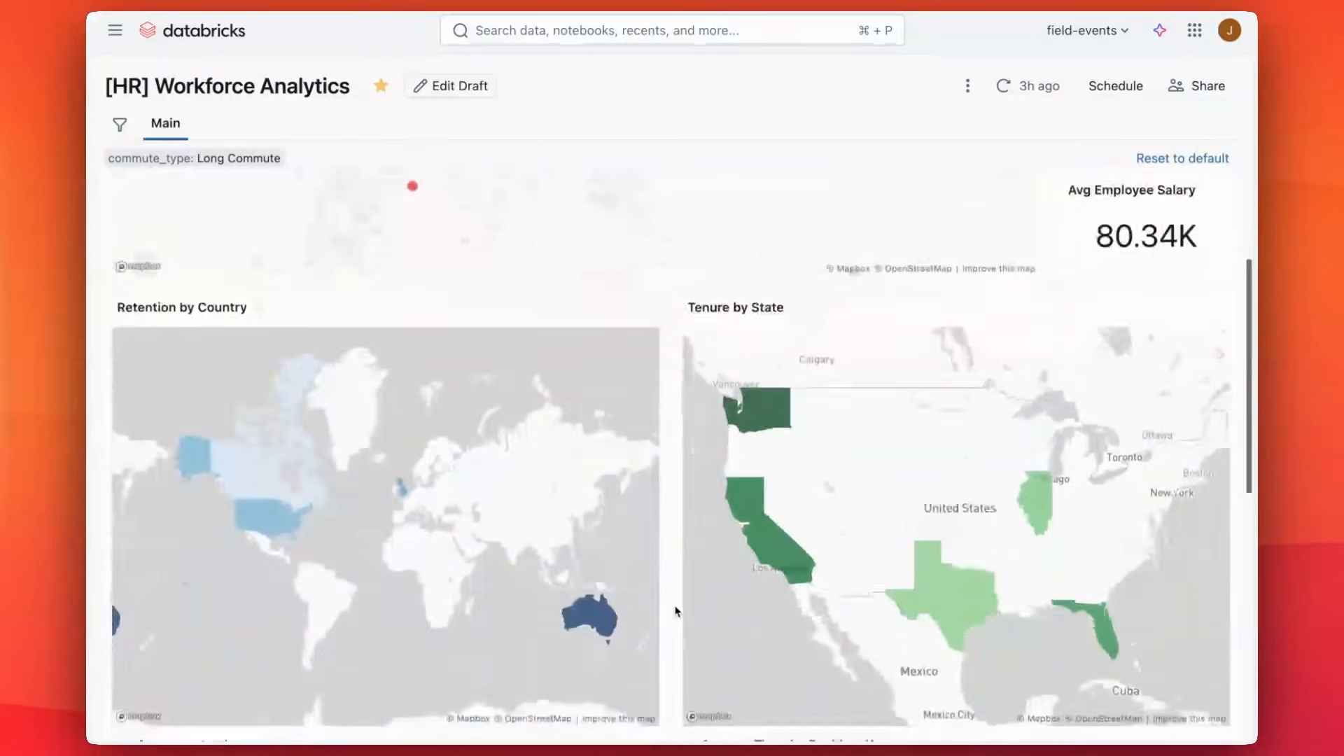
{"action": "scroll", "scroll_direction": "down", "scroll_amount": 3}
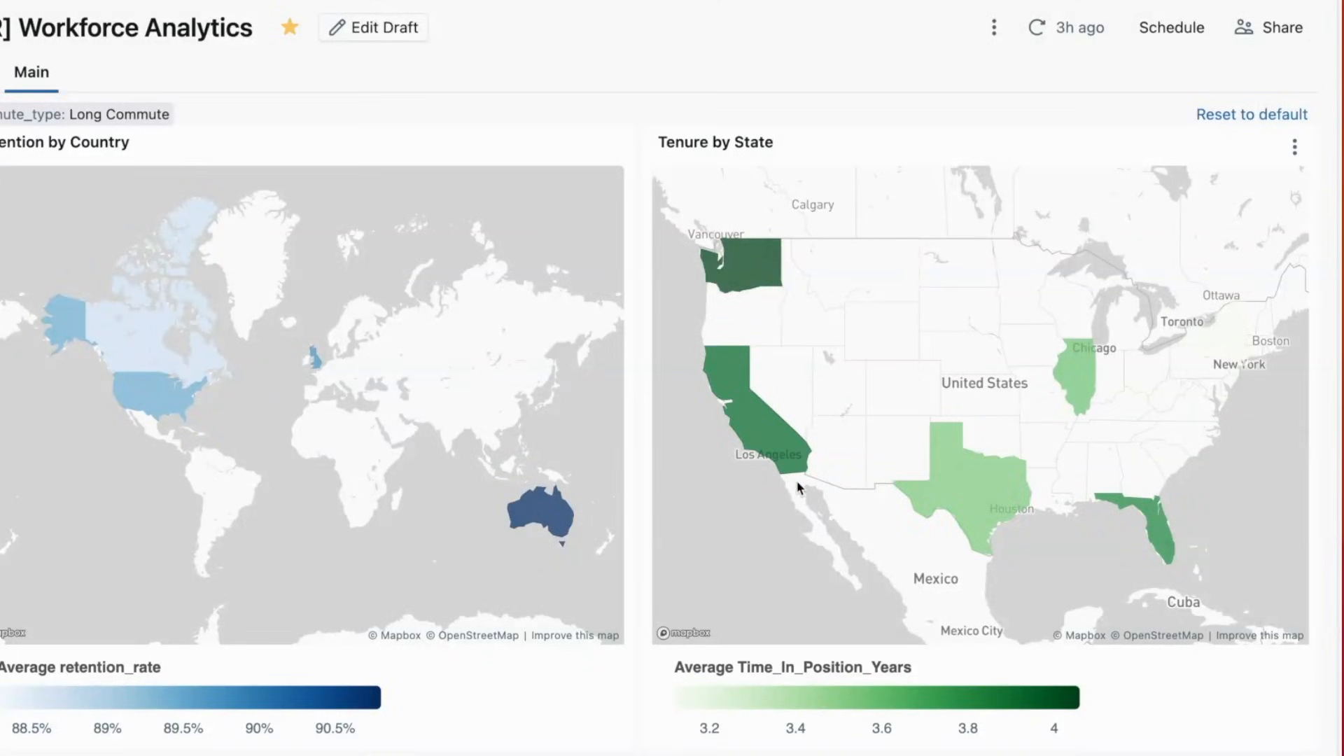
{"action": "mouse_move", "coordinate": [790, 437]}
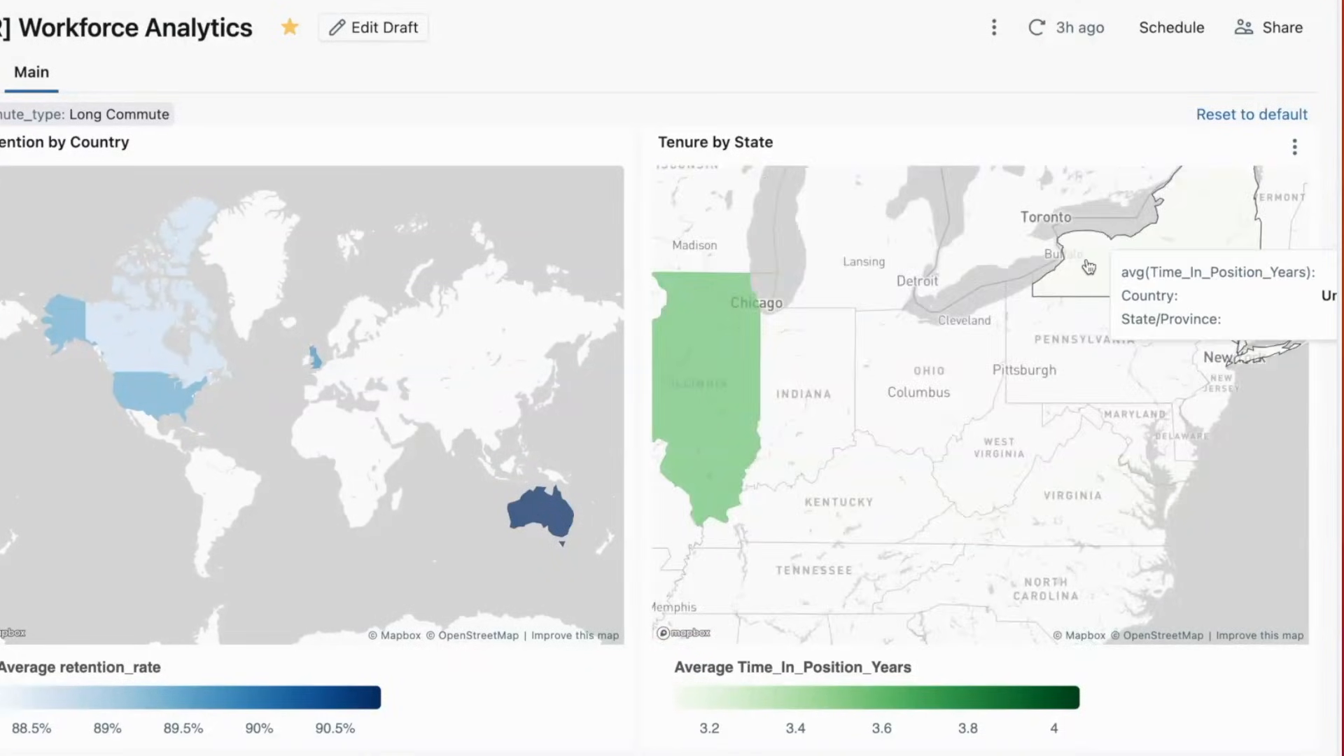
{"action": "scroll", "scroll_direction": "up", "scroll_amount": 3}
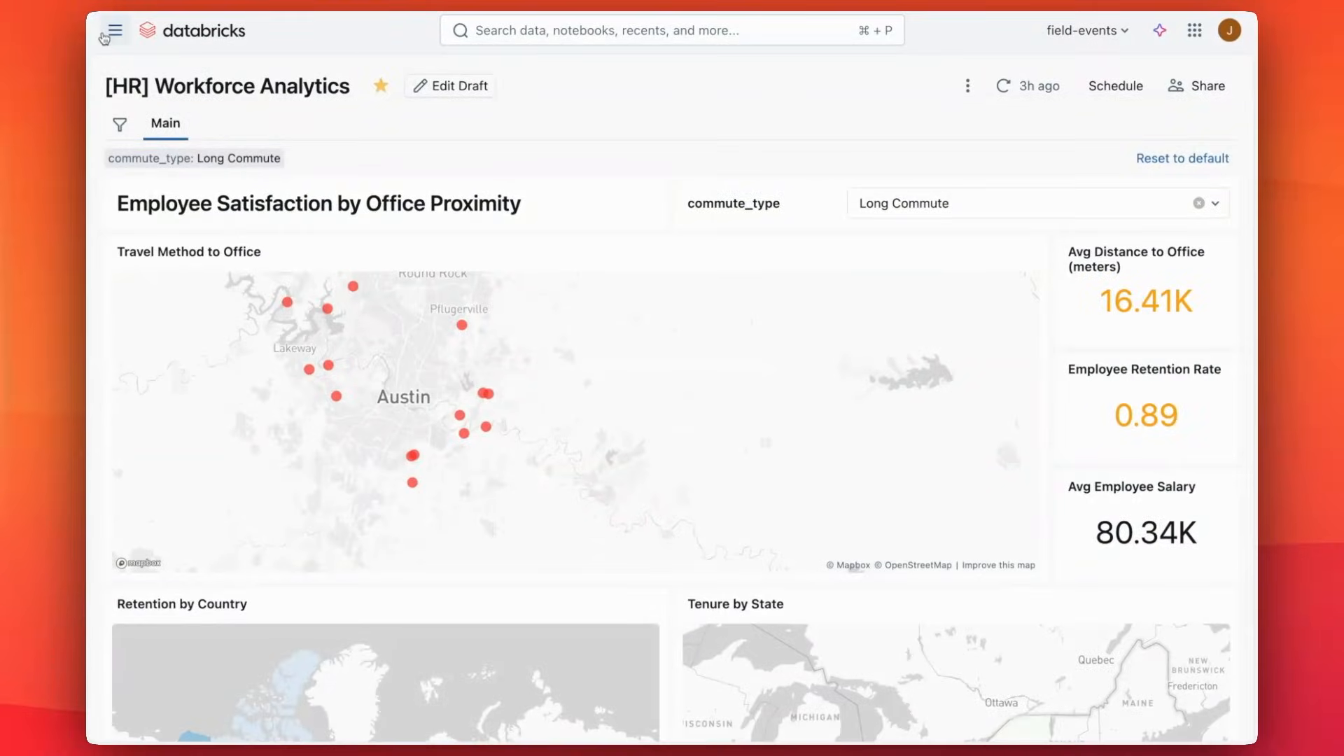
Reveal the workspace navigation to reach the SQL Editor's offices query
{"action": "left_click", "coordinate": [113, 31]}
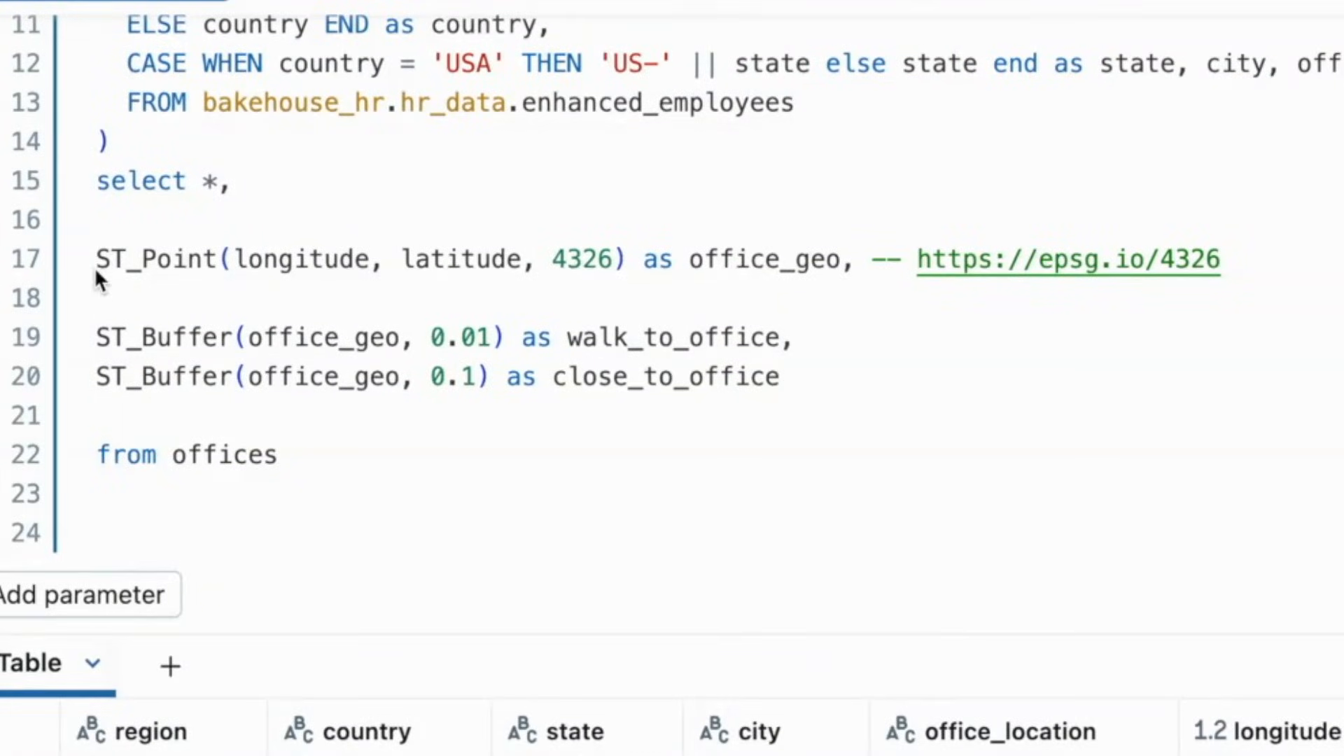
{"action": "mouse_move", "coordinate": [266, 287]}
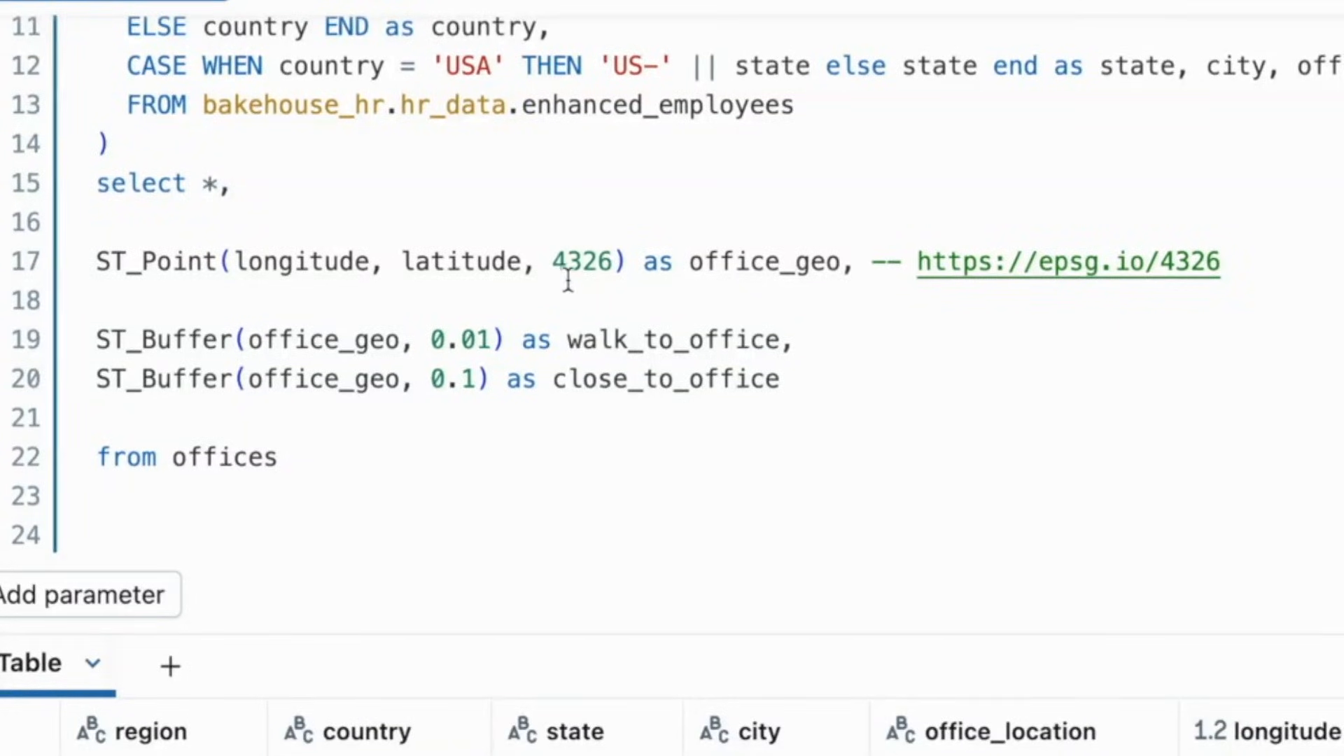
{"action": "mouse_move", "coordinate": [585, 268]}
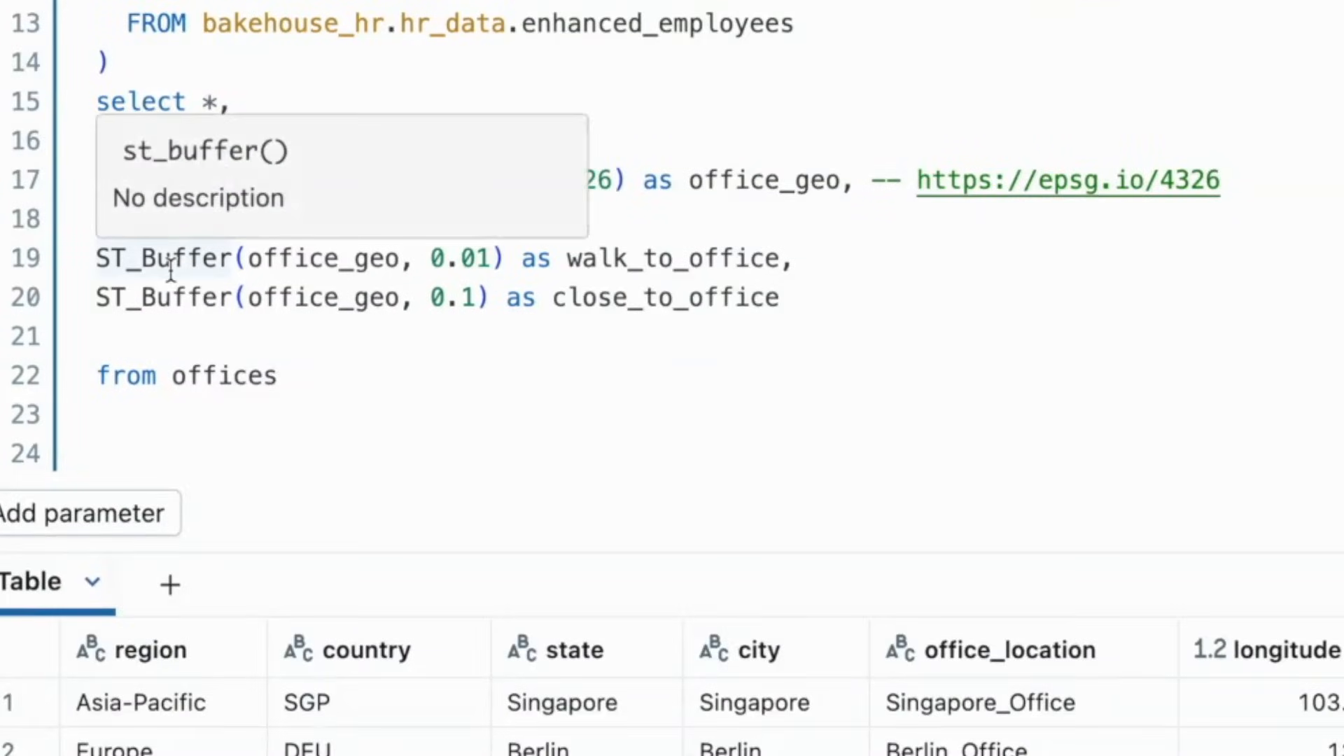
{"action": "mouse_move", "coordinate": [1122, 351]}
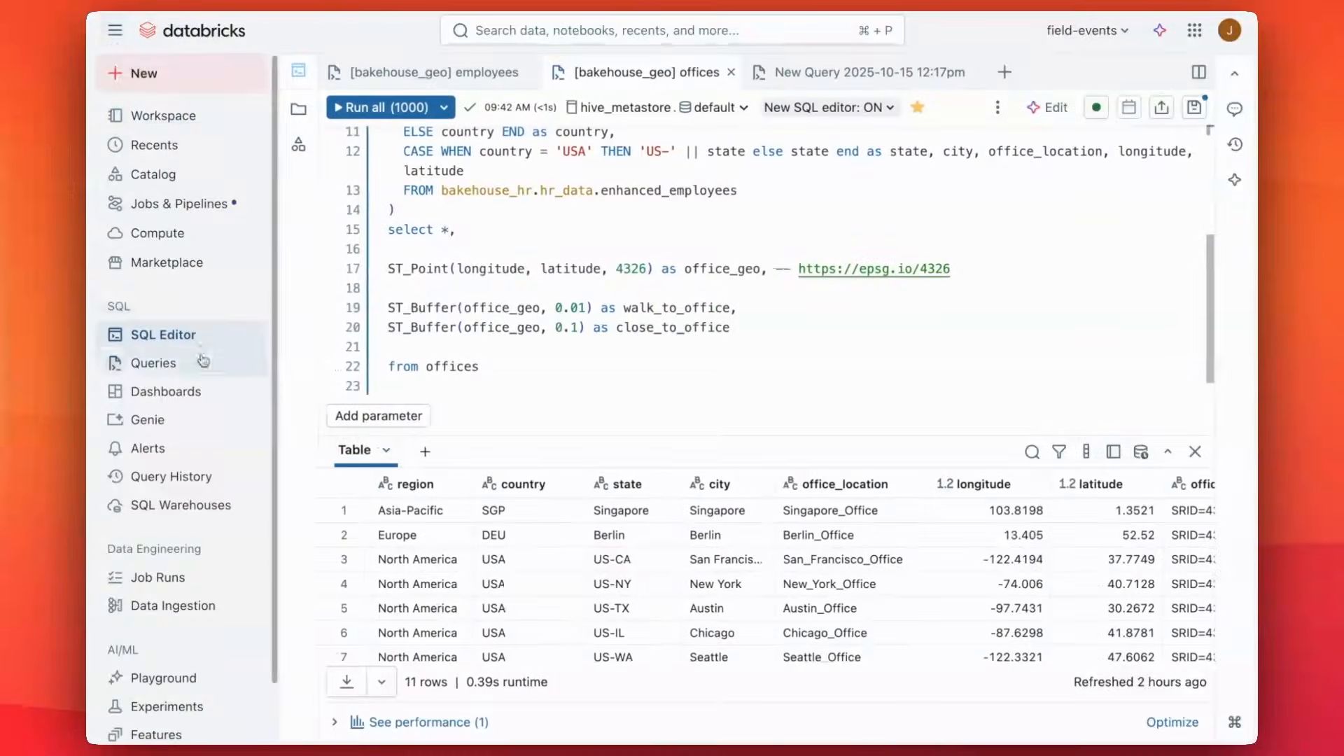
Open [HR] Workforce Analytics from the Dashboards list and enter its Edit Draft mode
{"action": "left_click", "coordinate": [165, 391]}
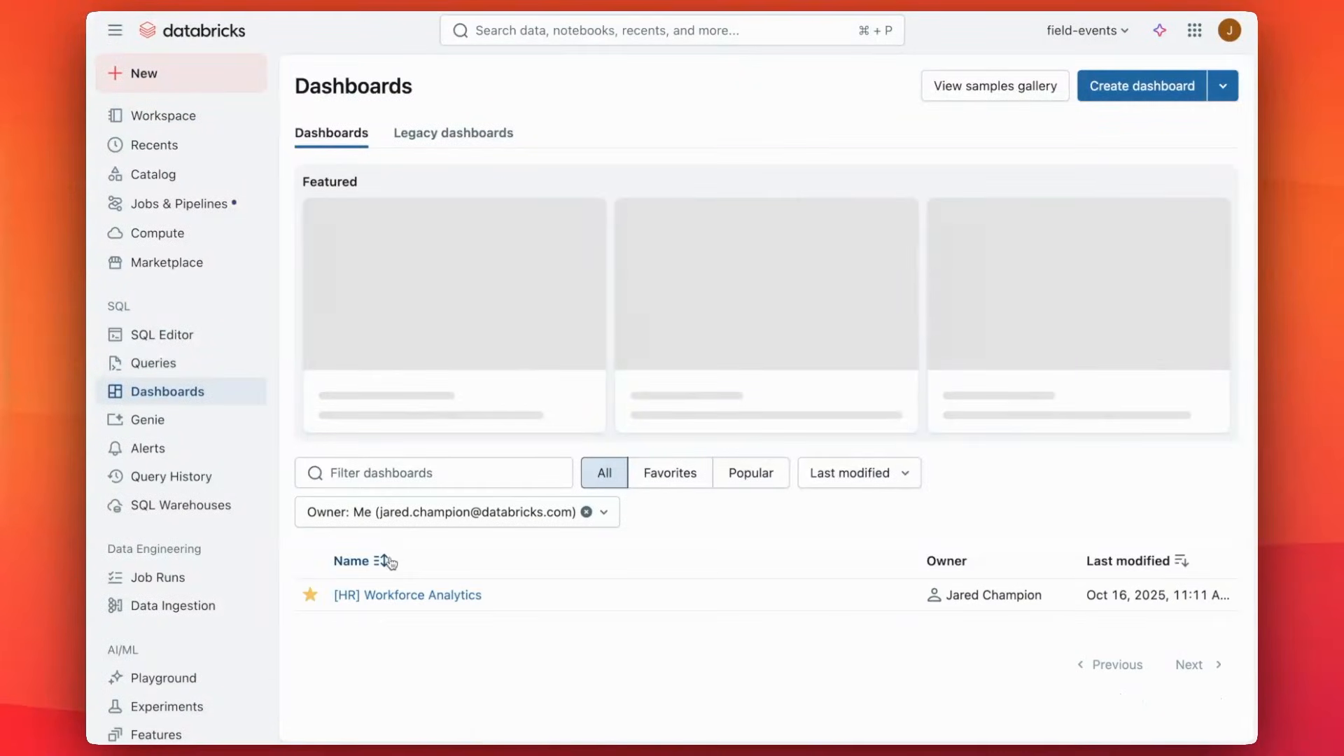
{"action": "left_click", "coordinate": [407, 593]}
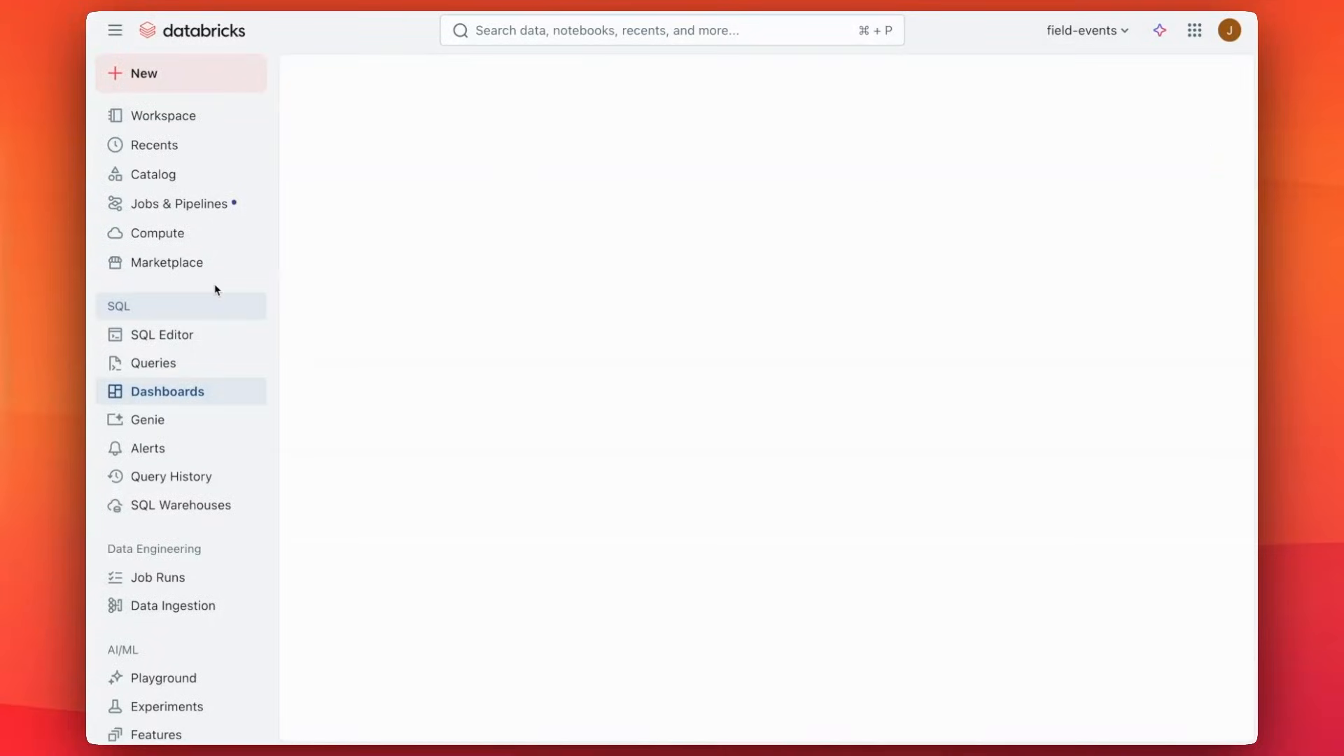
{"action": "left_click", "coordinate": [114, 29]}
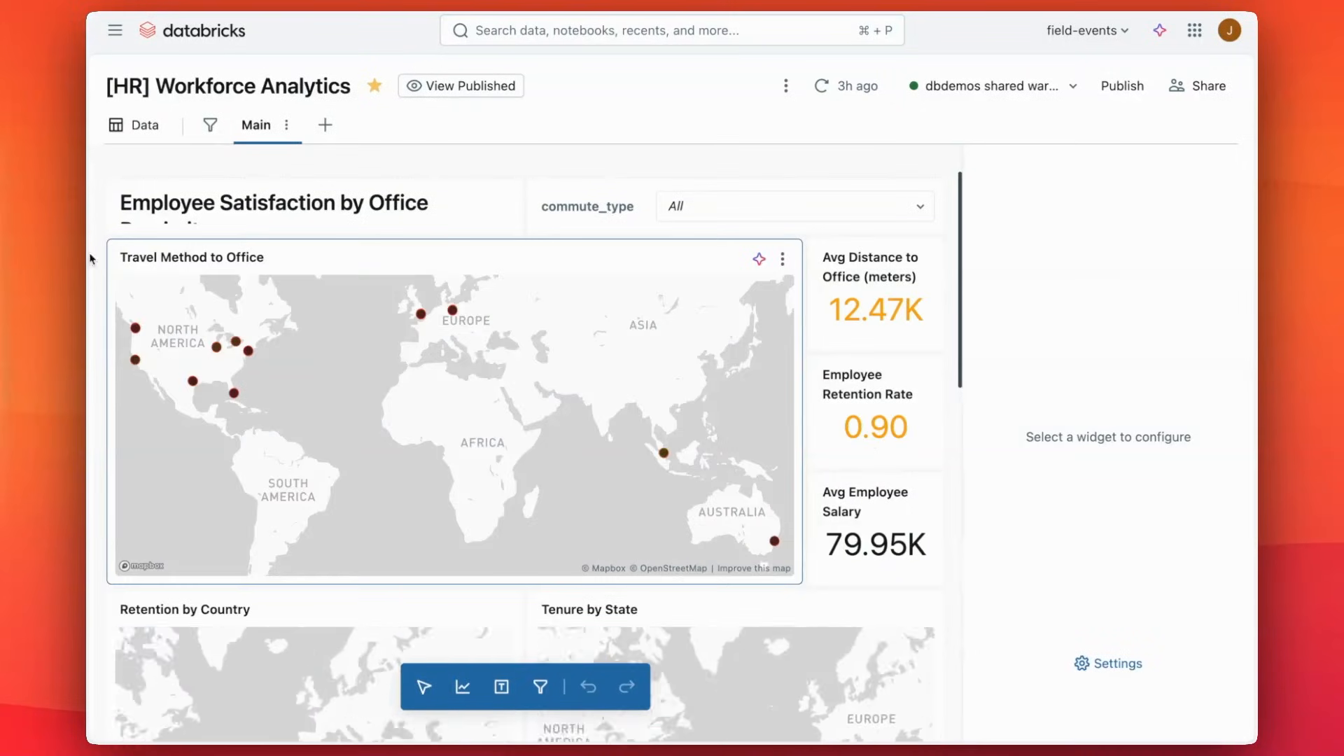
Show the Data tab's geo_emp_off dataset SQL classifying Walk, Normal and Long Commute
{"action": "left_click", "coordinate": [134, 124]}
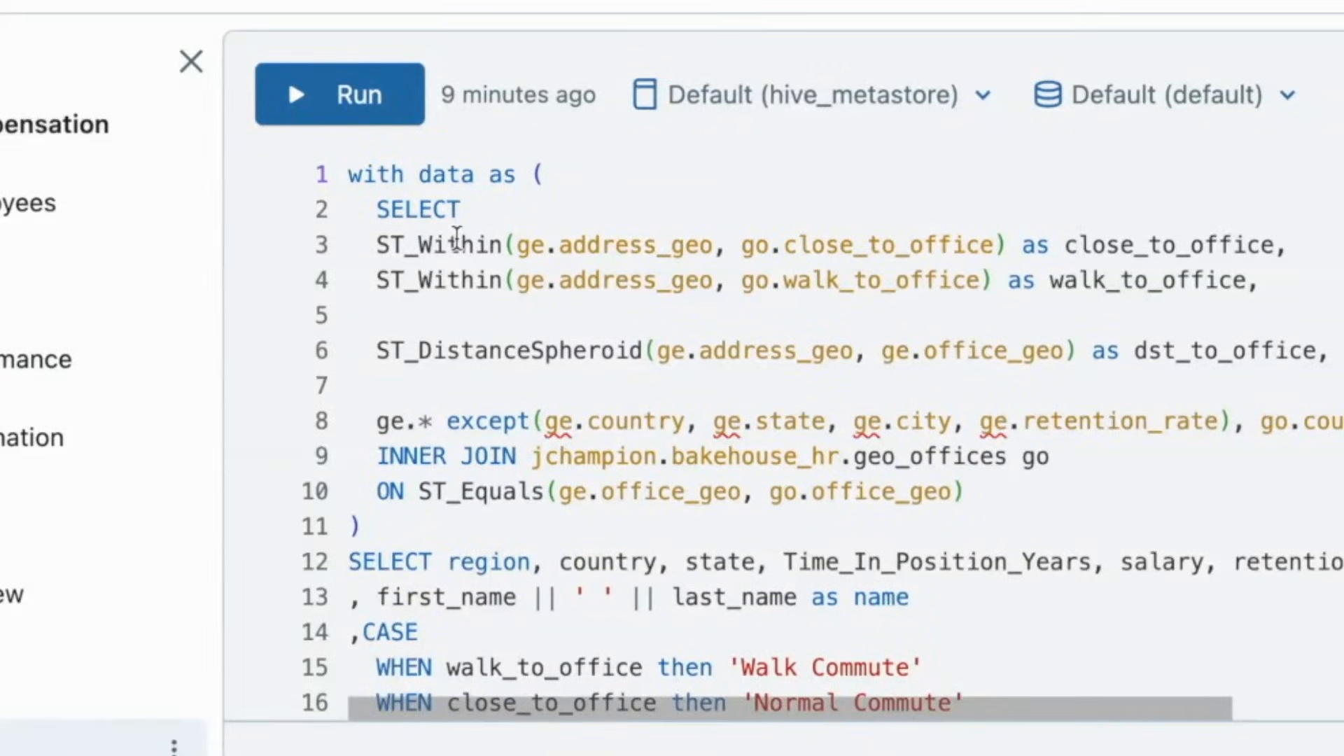
{"action": "mouse_move", "coordinate": [1016, 249]}
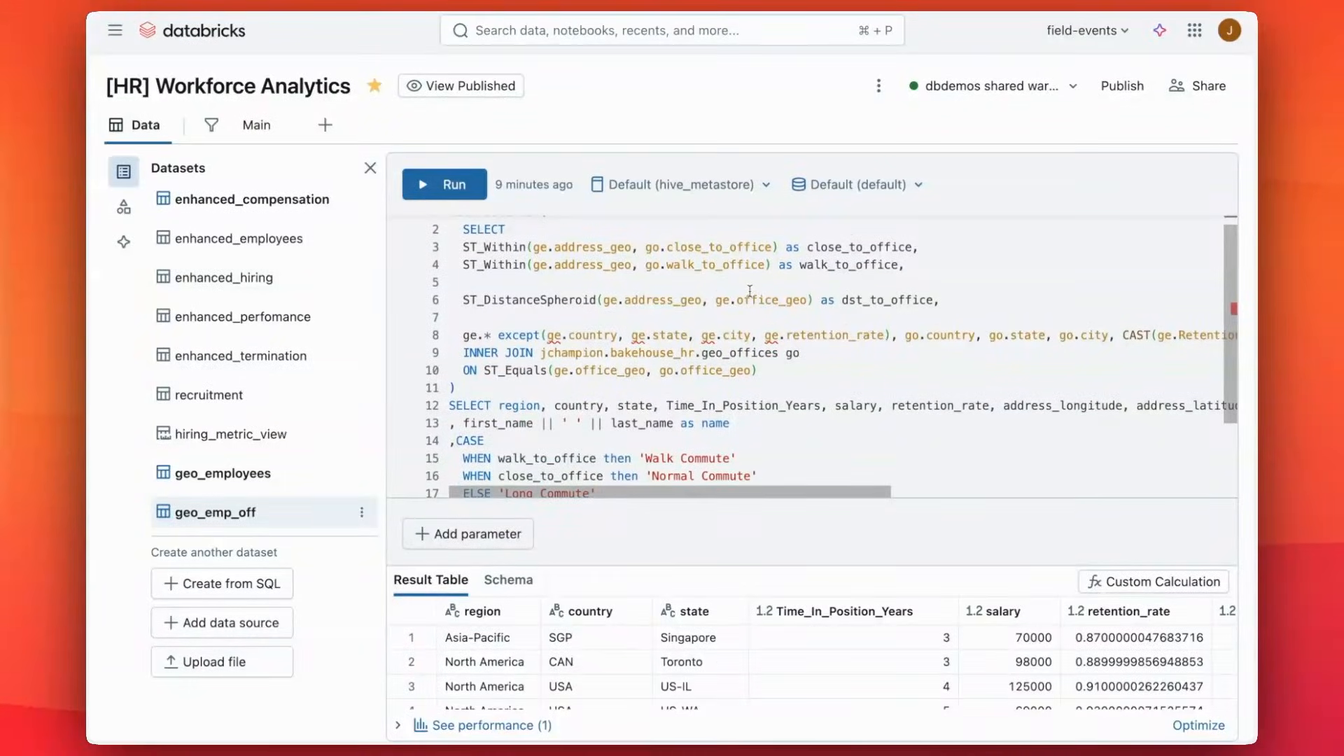
{"action": "scroll", "scroll_direction": "up", "scroll_amount": 3}
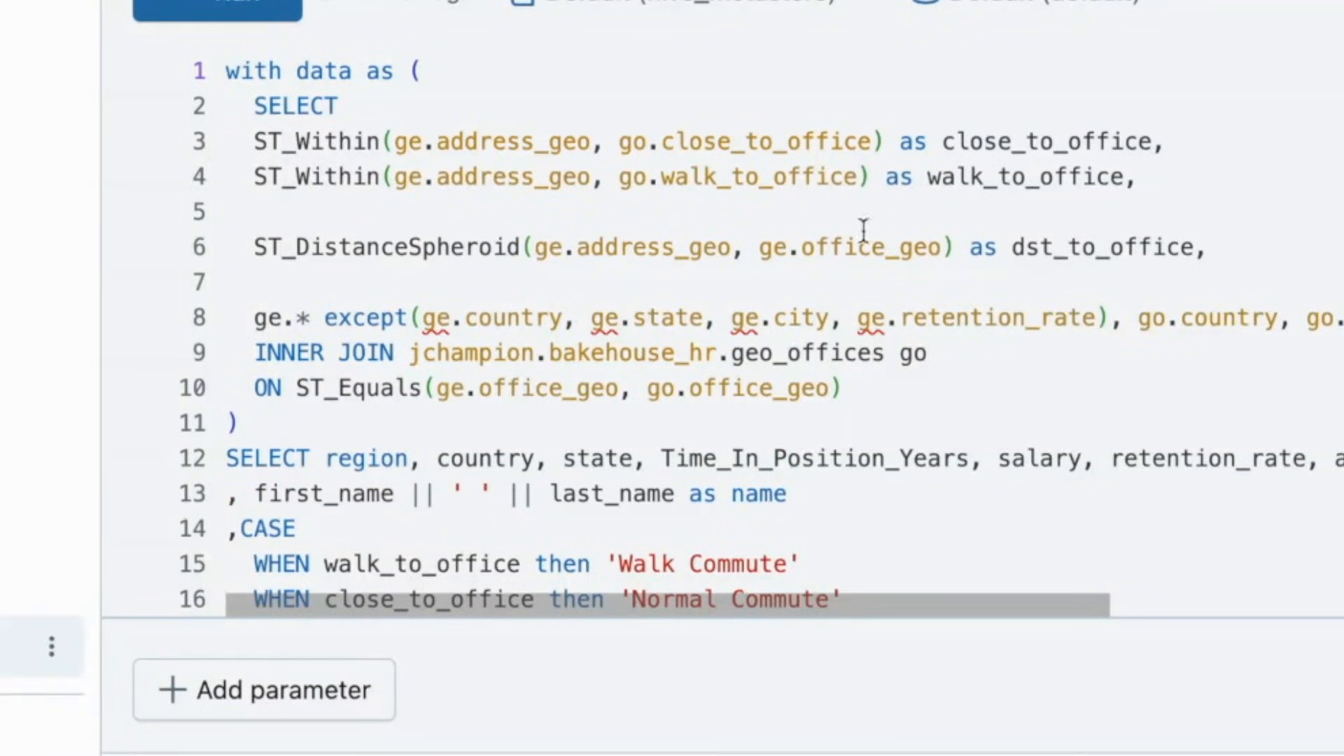
{"action": "mouse_move", "coordinate": [1148, 249]}
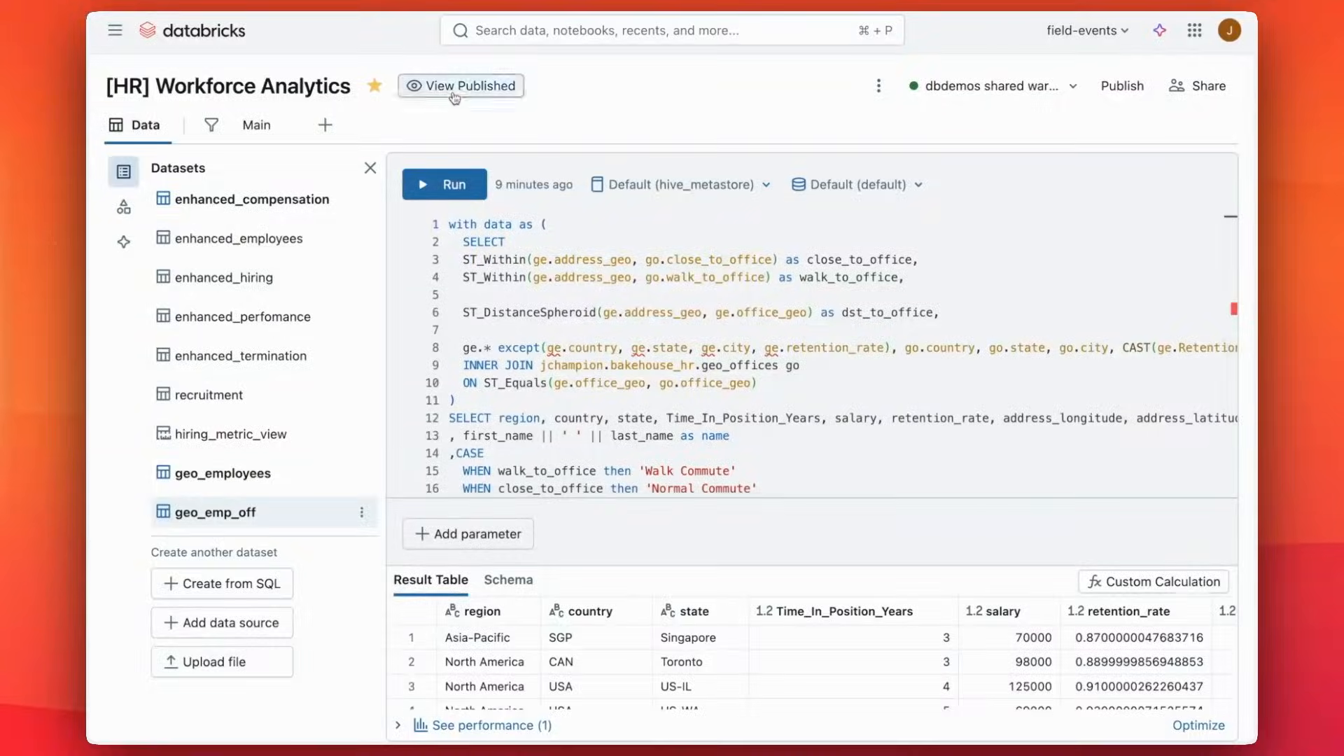
In the published dashboard's Global filters, set region to Asia-Pacific and commute_type to Normal Commute
{"action": "left_click", "coordinate": [461, 86]}
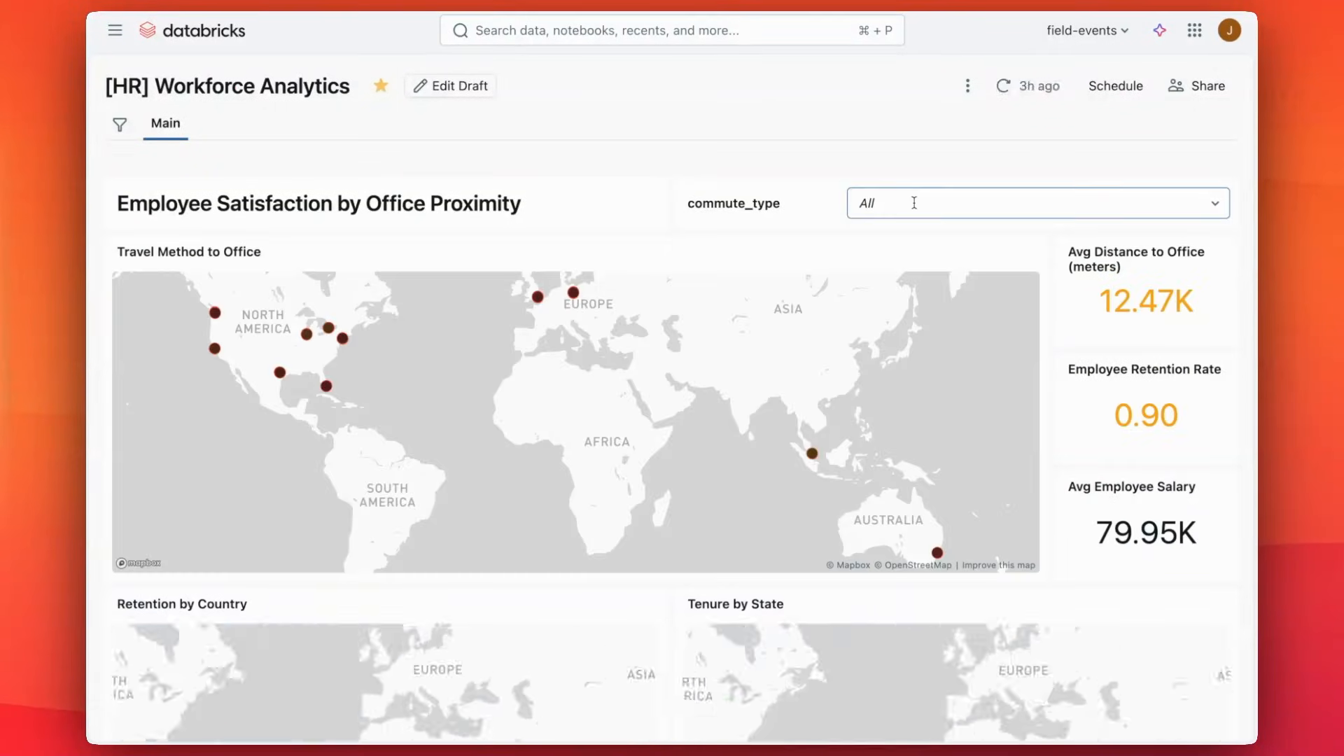
{"action": "left_click", "coordinate": [121, 124]}
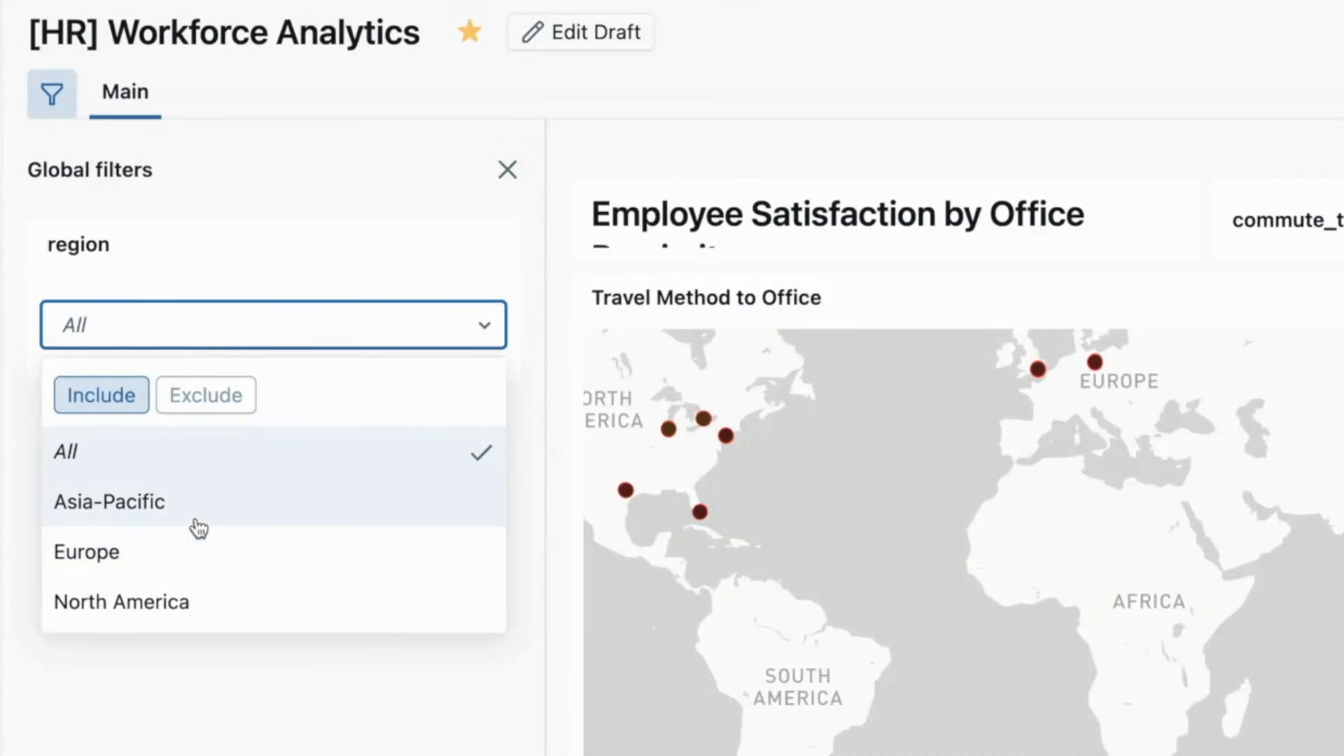
{"action": "left_click", "coordinate": [109, 501]}
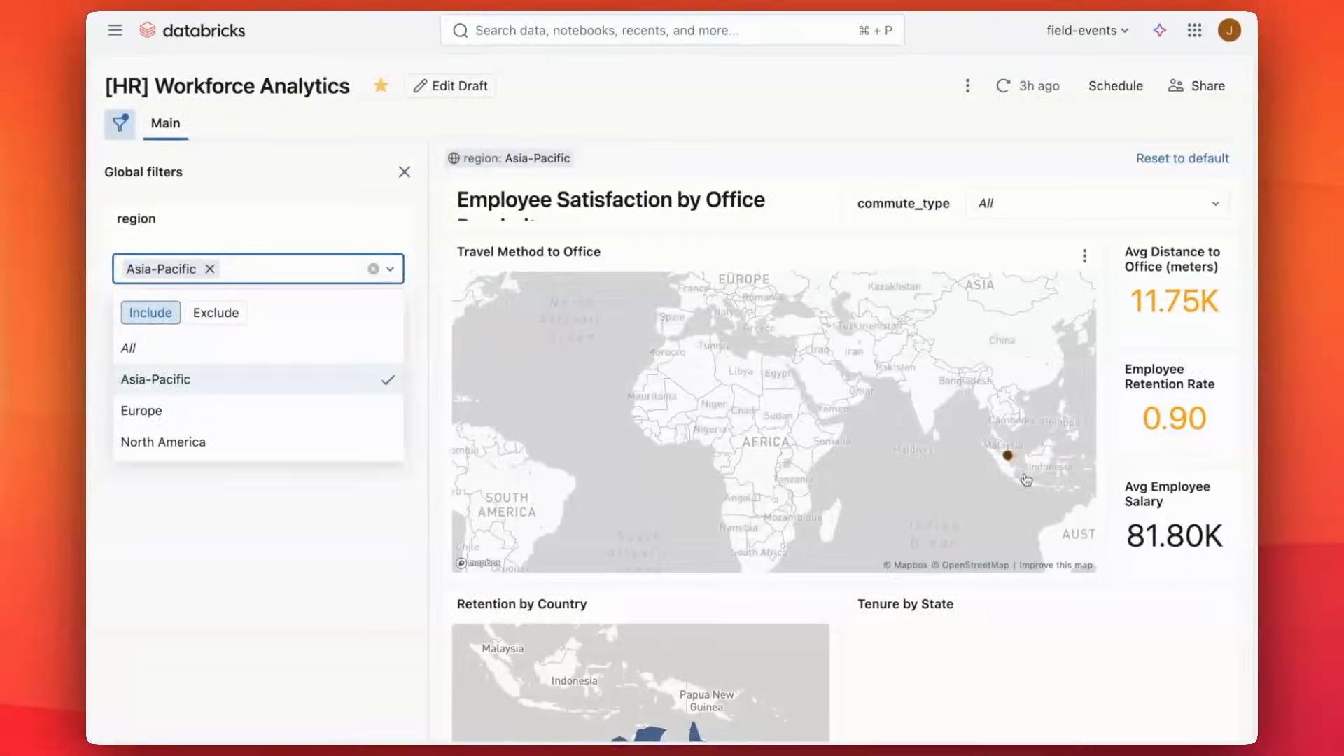
{"action": "left_click", "coordinate": [1098, 203]}
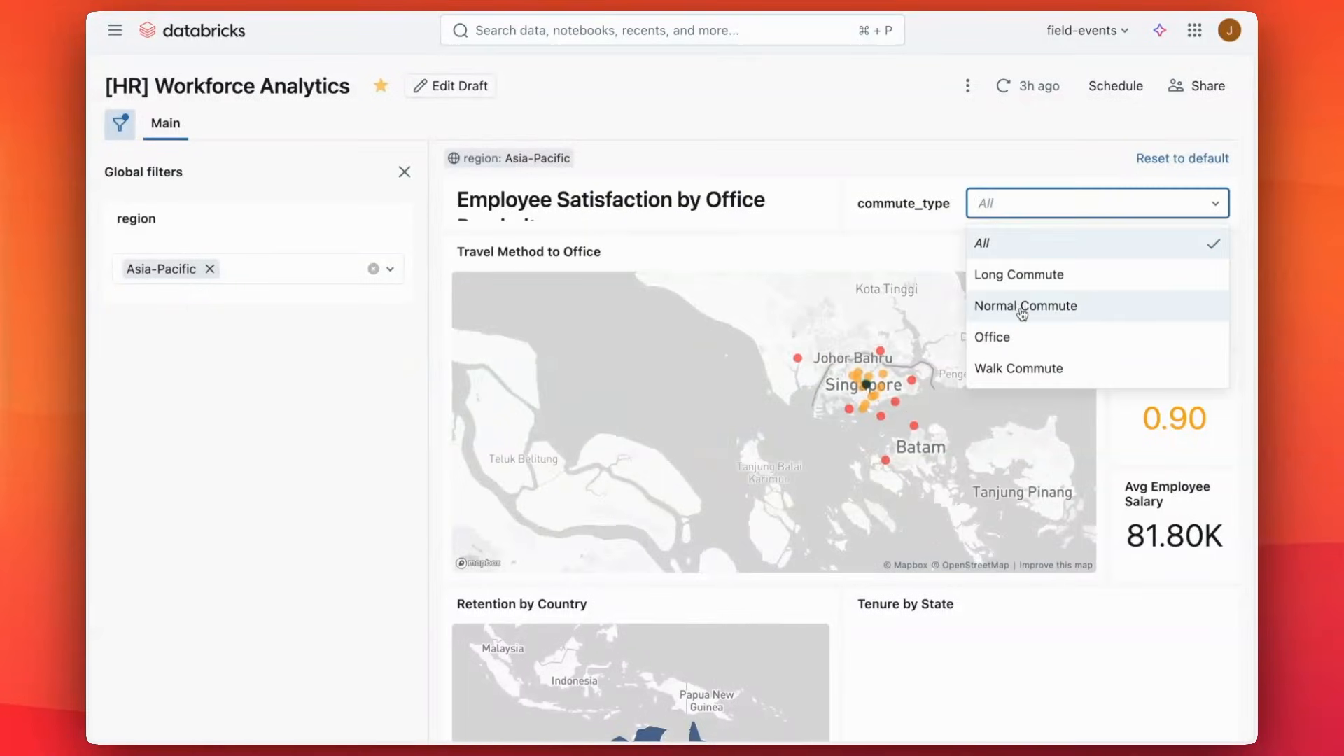
{"action": "left_click", "coordinate": [1025, 307]}
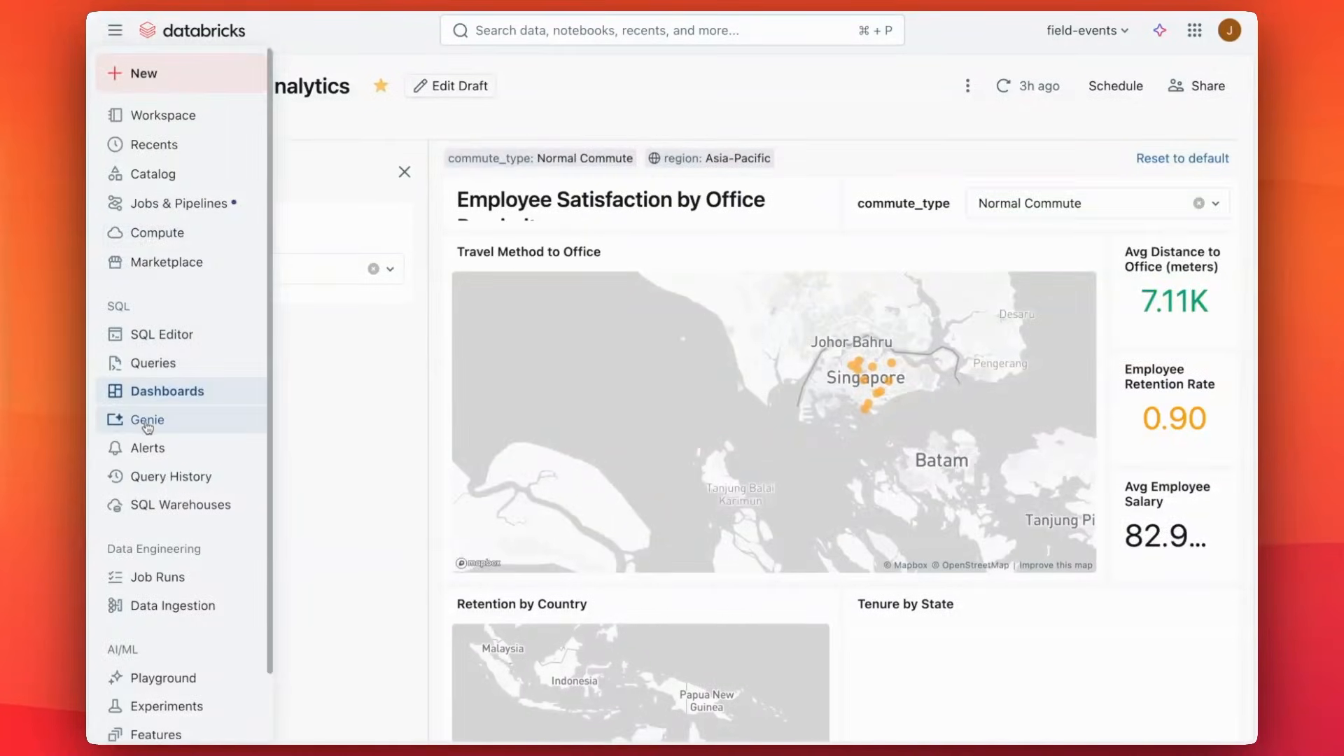
Open the [HR] Employee Office Geospatial Deep Dive space from the Genie list
{"action": "left_click", "coordinate": [148, 419]}
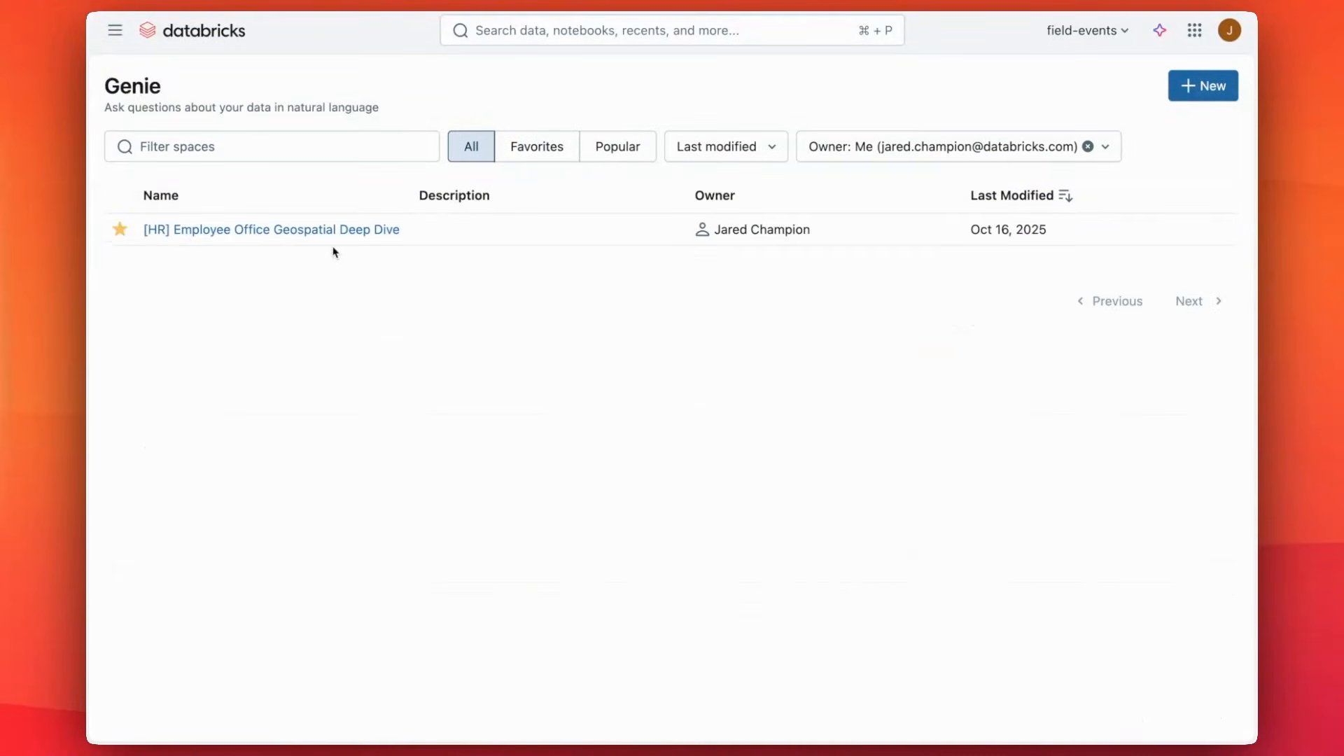
{"action": "left_click", "coordinate": [270, 229]}
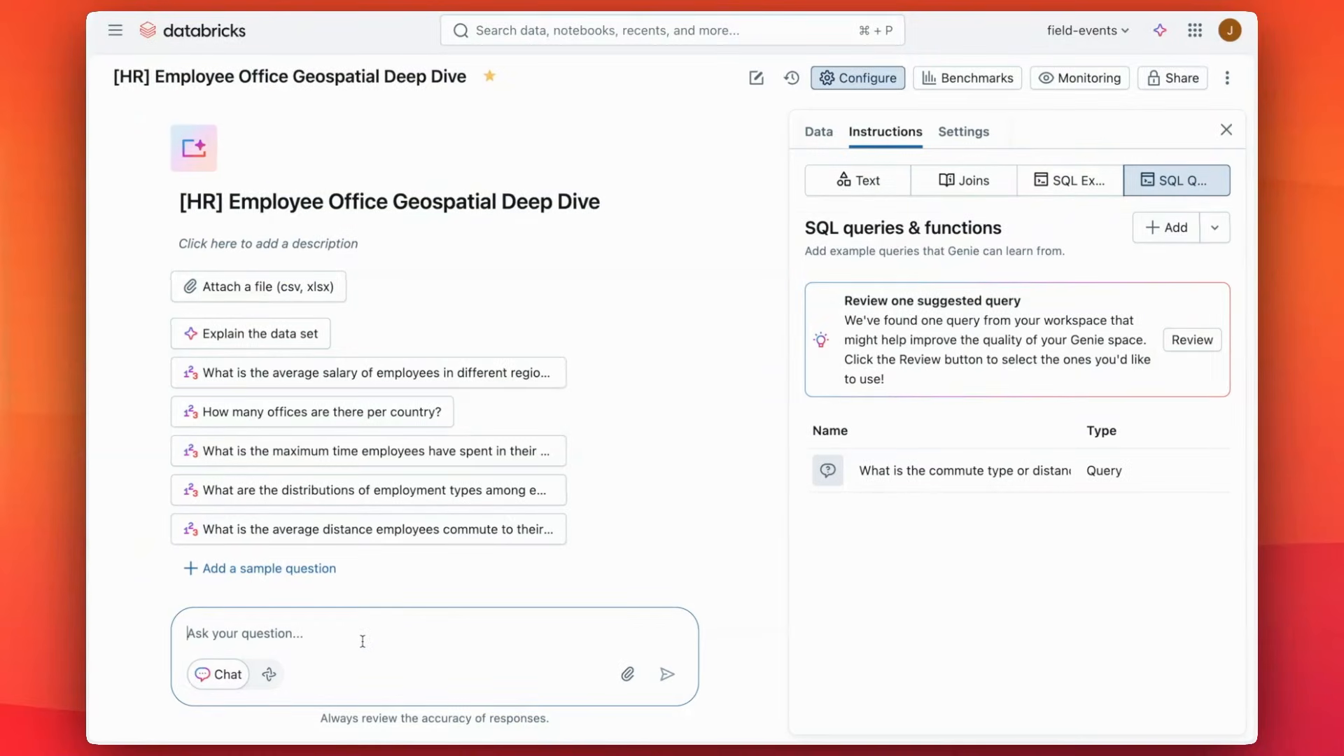
Ask Genie 'What is the breakdown of employee tenure by distance to f...' in the Ask box
{"action": "type", "text": "What is the bre"}
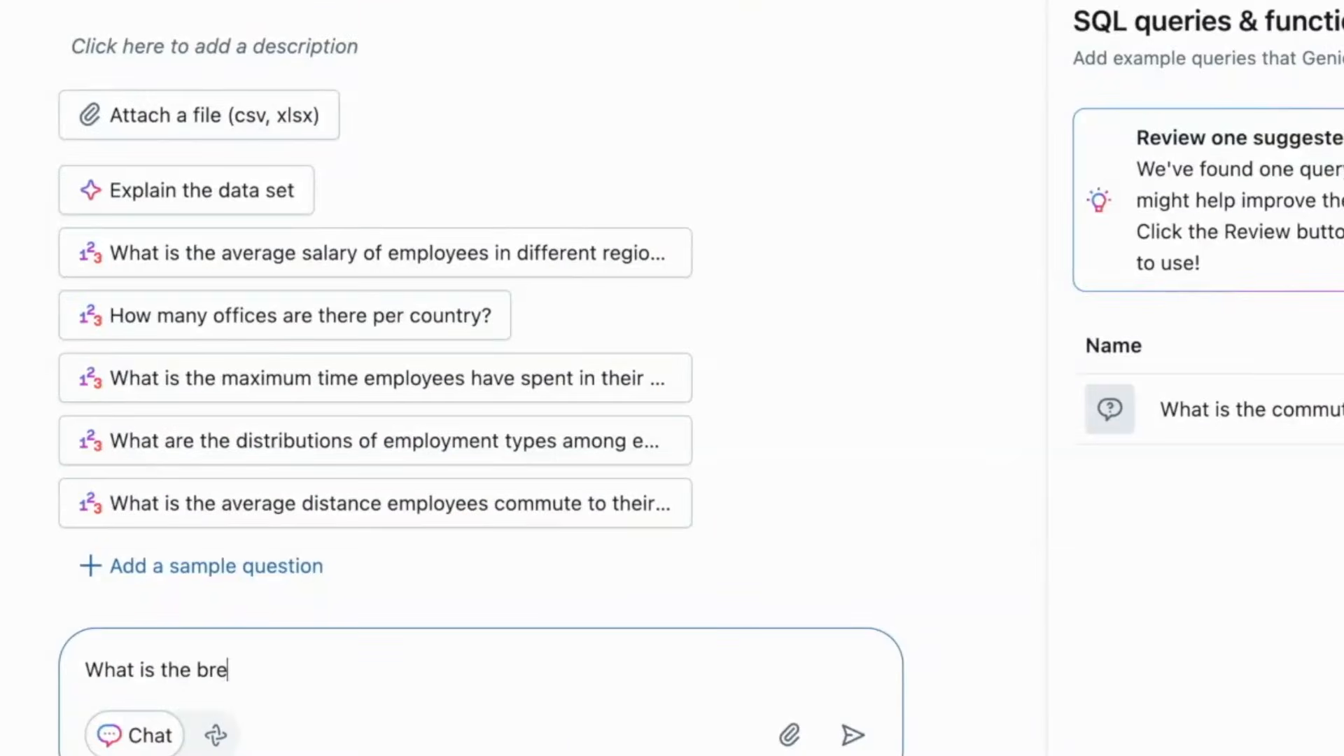
{"action": "type", "text": "akdown of emplo"}
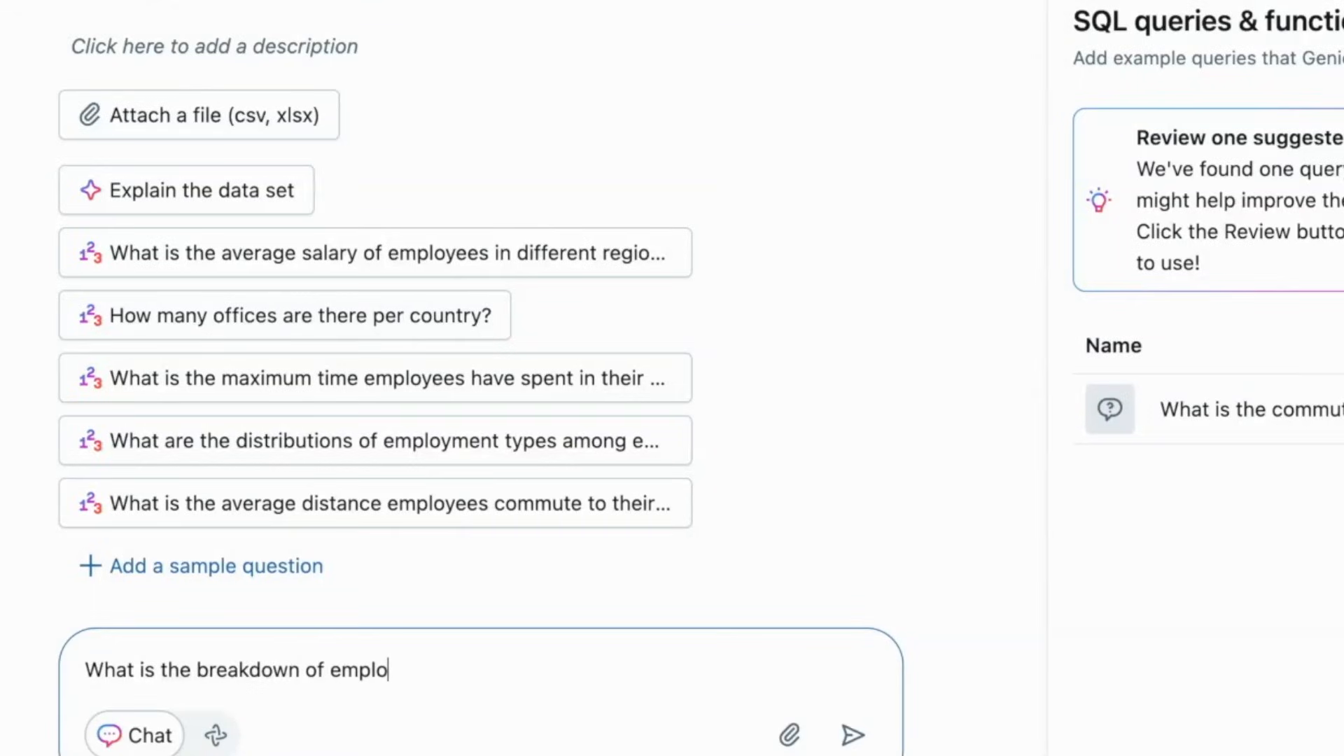
{"action": "type", "text": "yee tenure"}
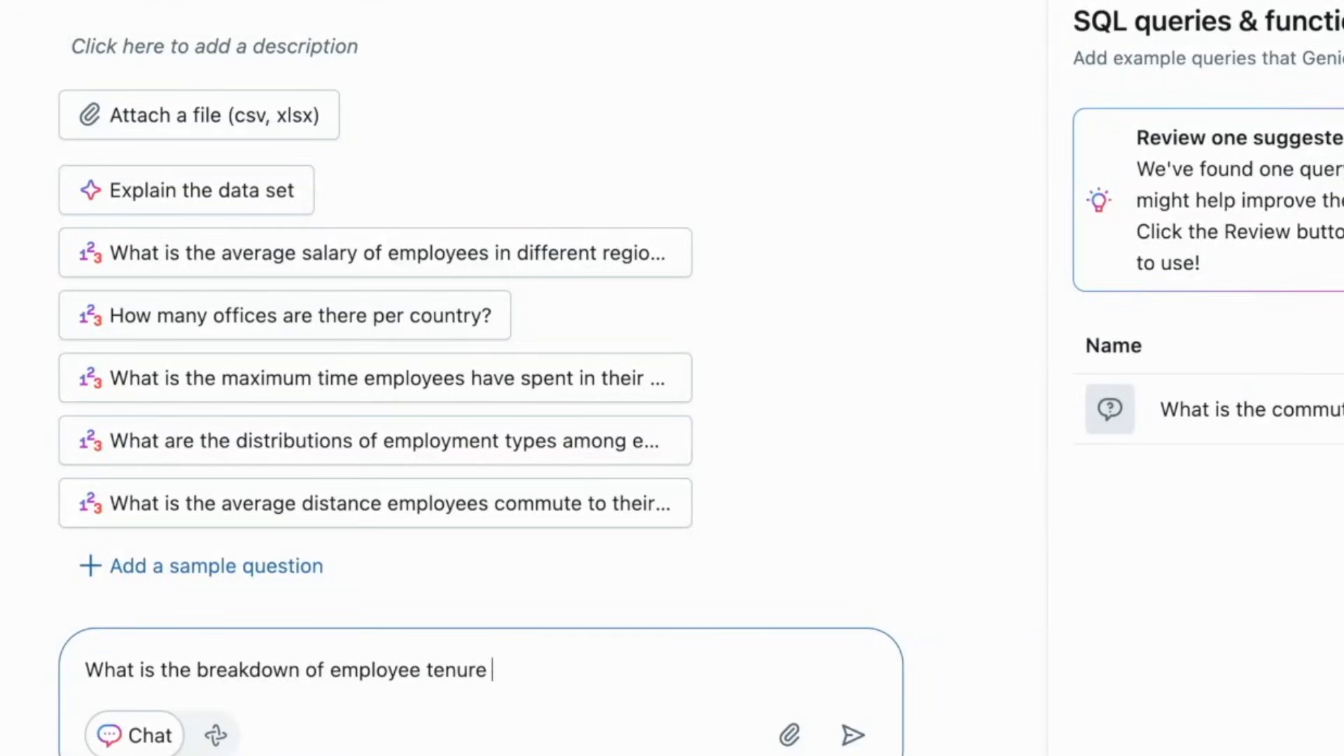
{"action": "type", "text": "by dista"}
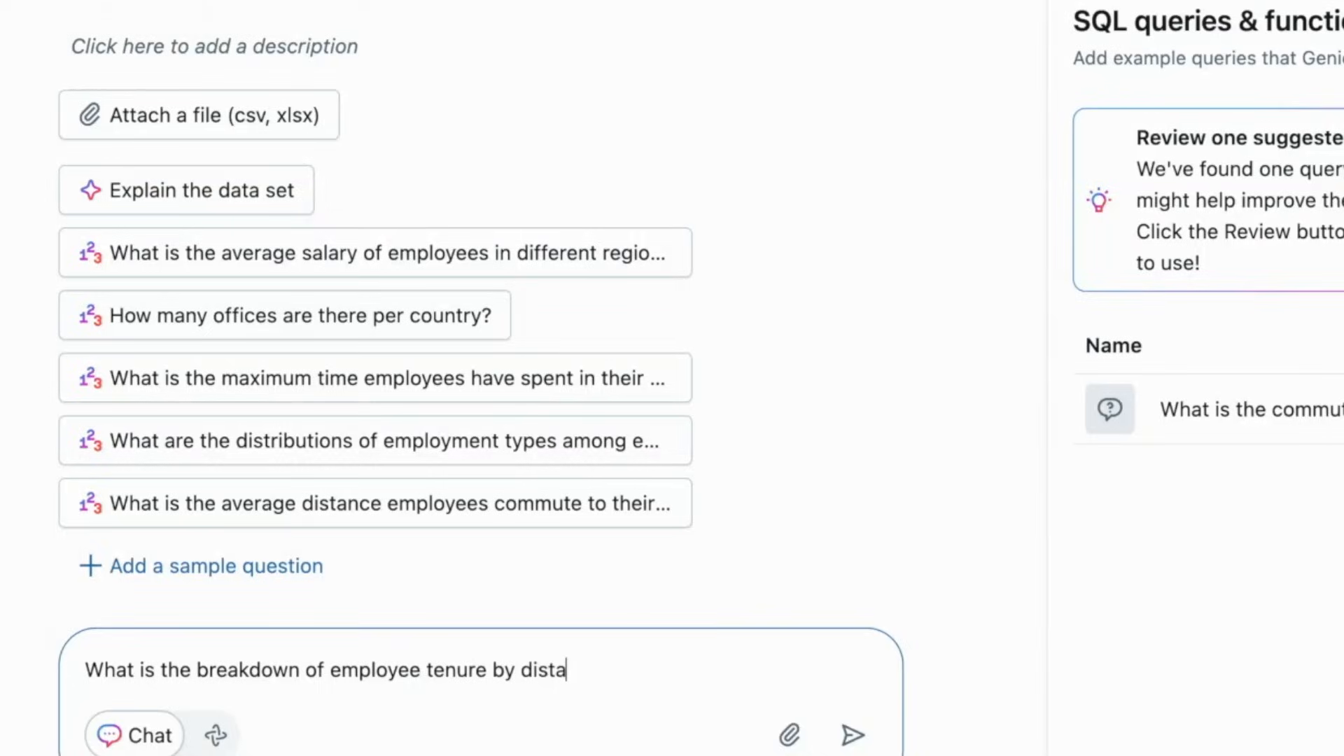
{"action": "type", "text": "nce to f"}
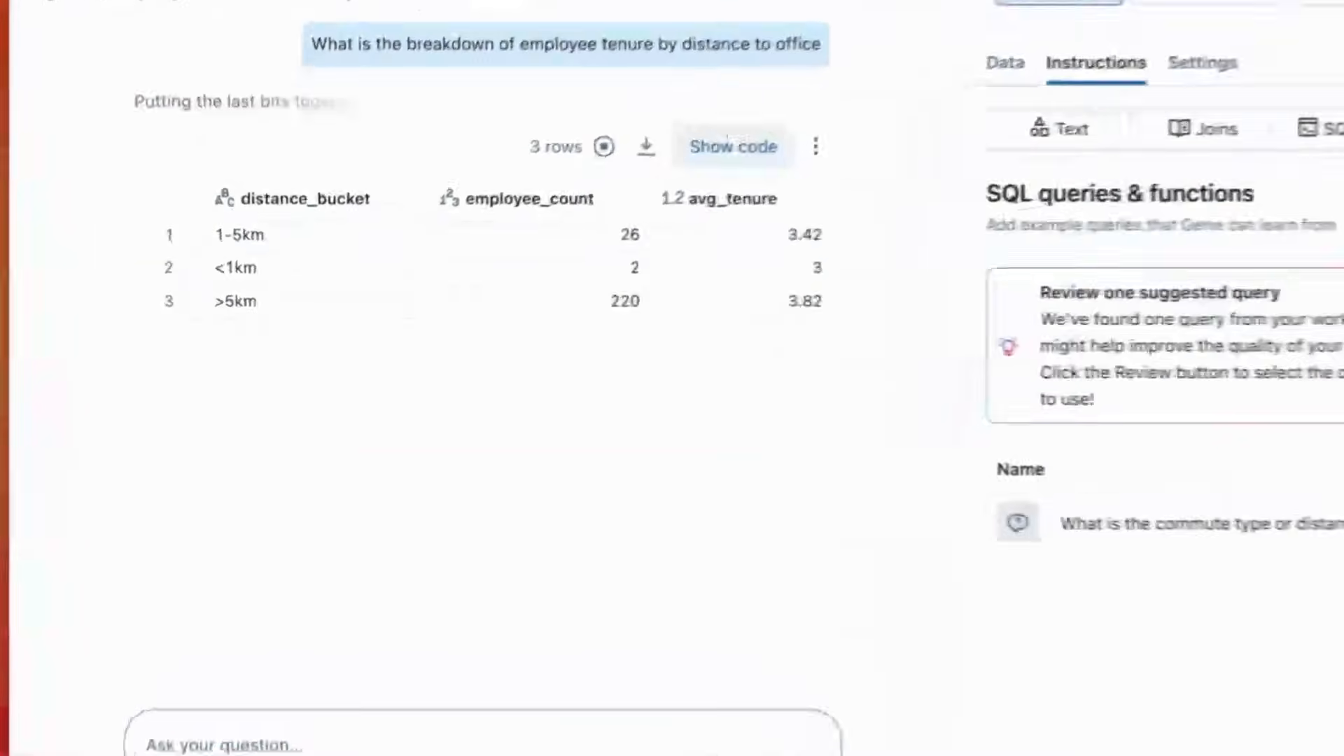
Review Genie's three-row tenure-by-distance table and bar chart, then show the Joins definitions
{"action": "scroll", "scroll_direction": "down", "scroll_amount": 3}
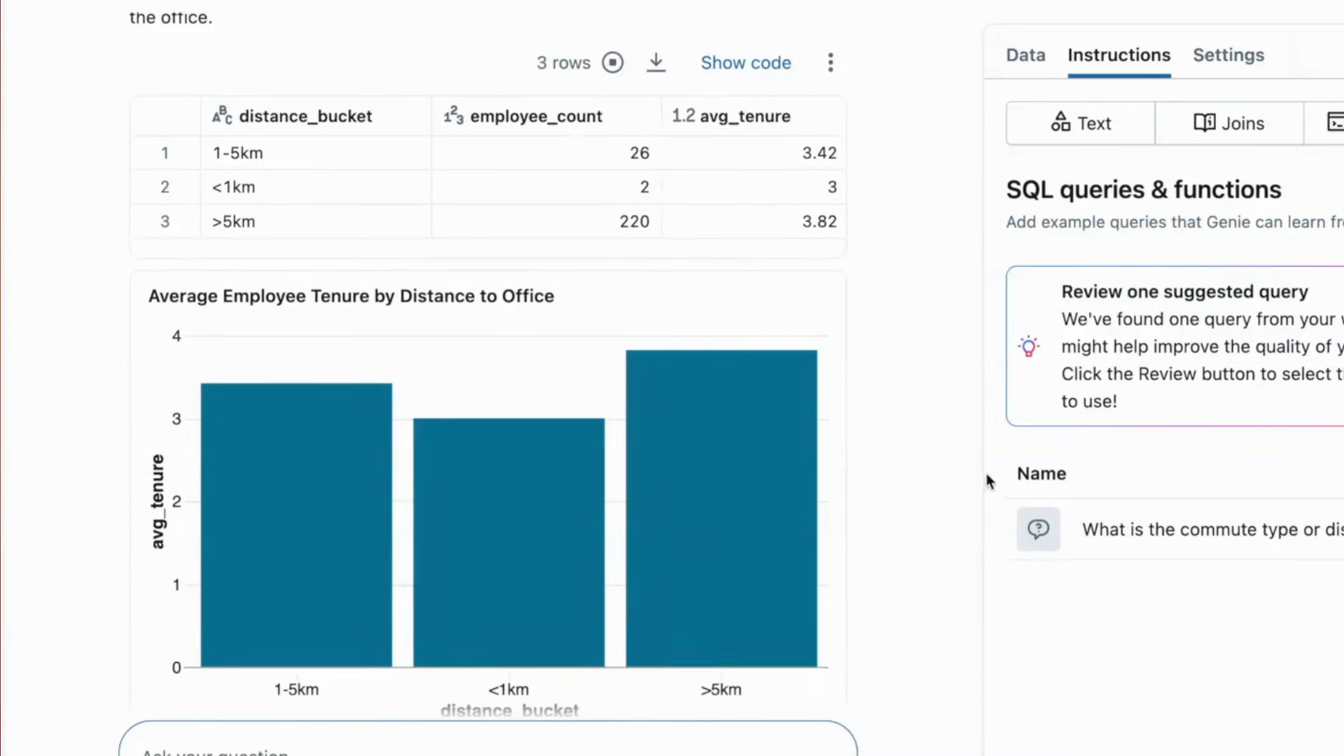
{"action": "scroll", "scroll_direction": "down", "scroll_amount": 3}
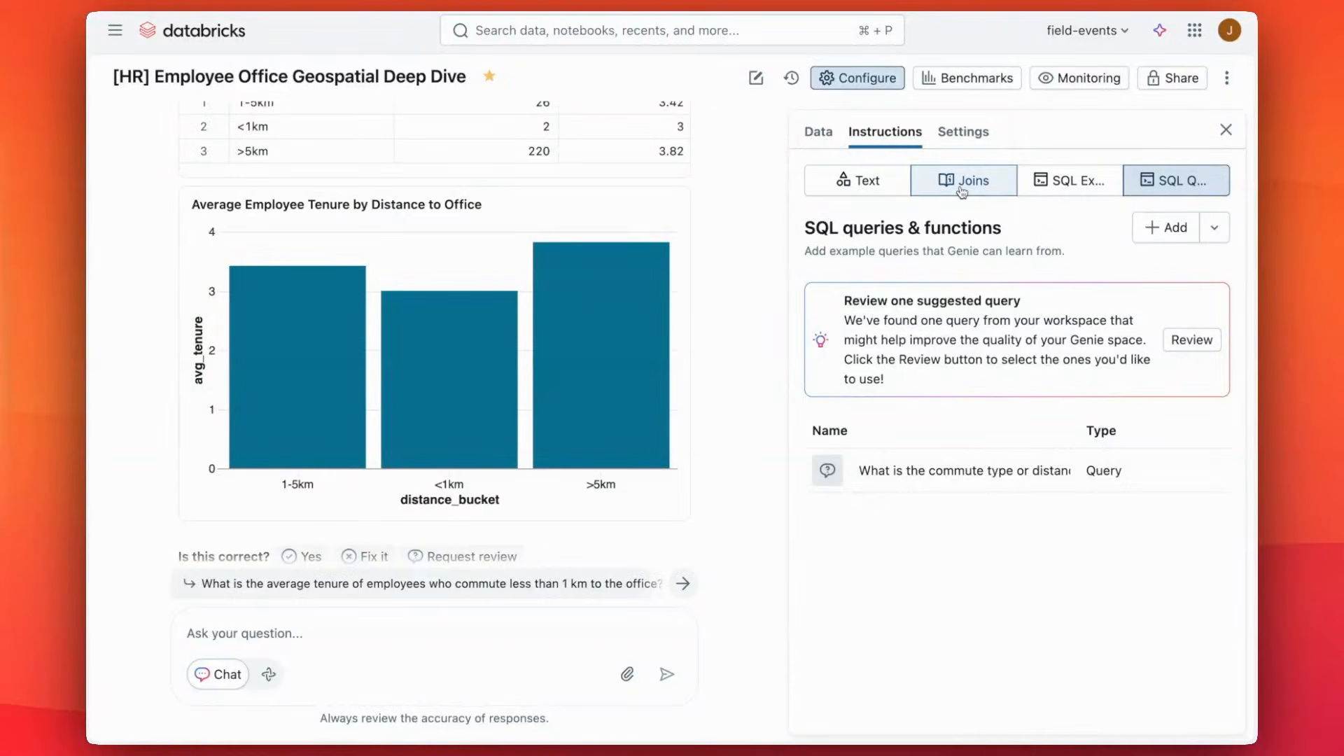
{"action": "left_click", "coordinate": [963, 180]}
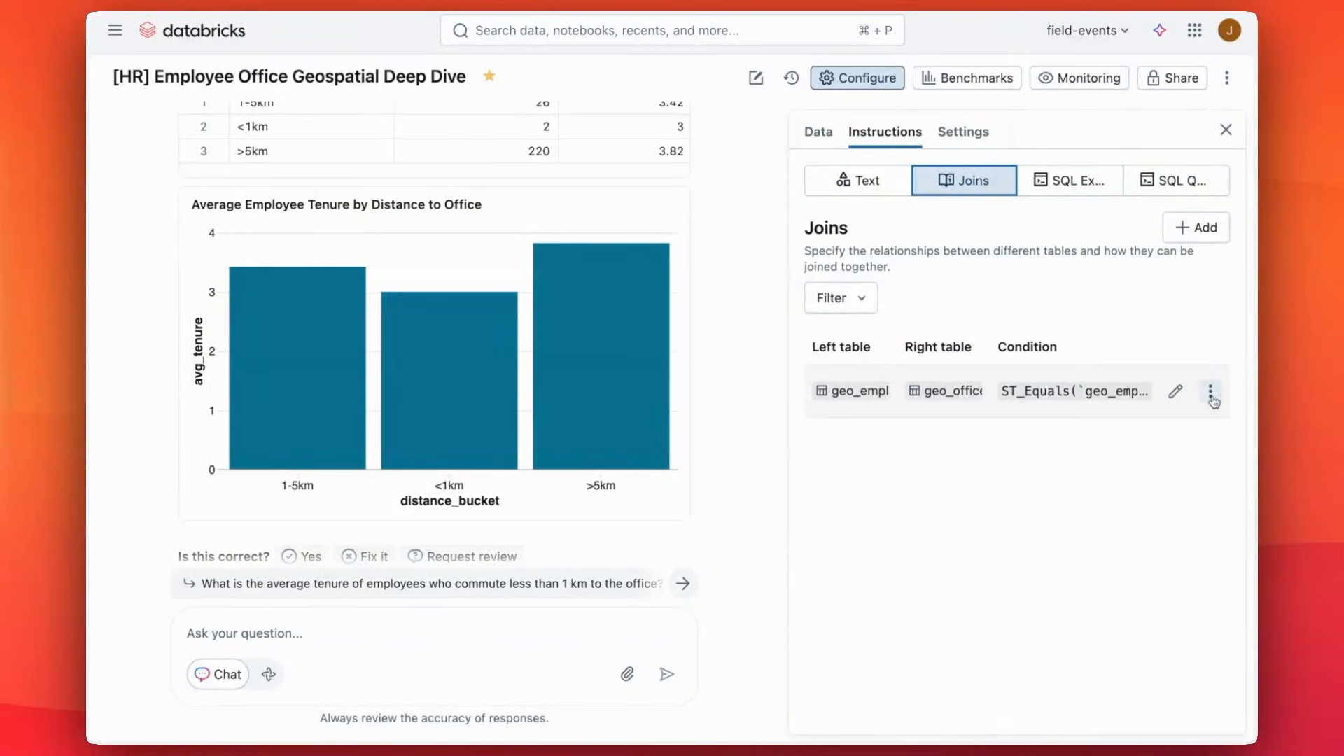
Inspect the geo_employees to geo_offices many-to-one join and cancel it unchanged, reaching the ST functions docs
{"action": "left_click", "coordinate": [1175, 392]}
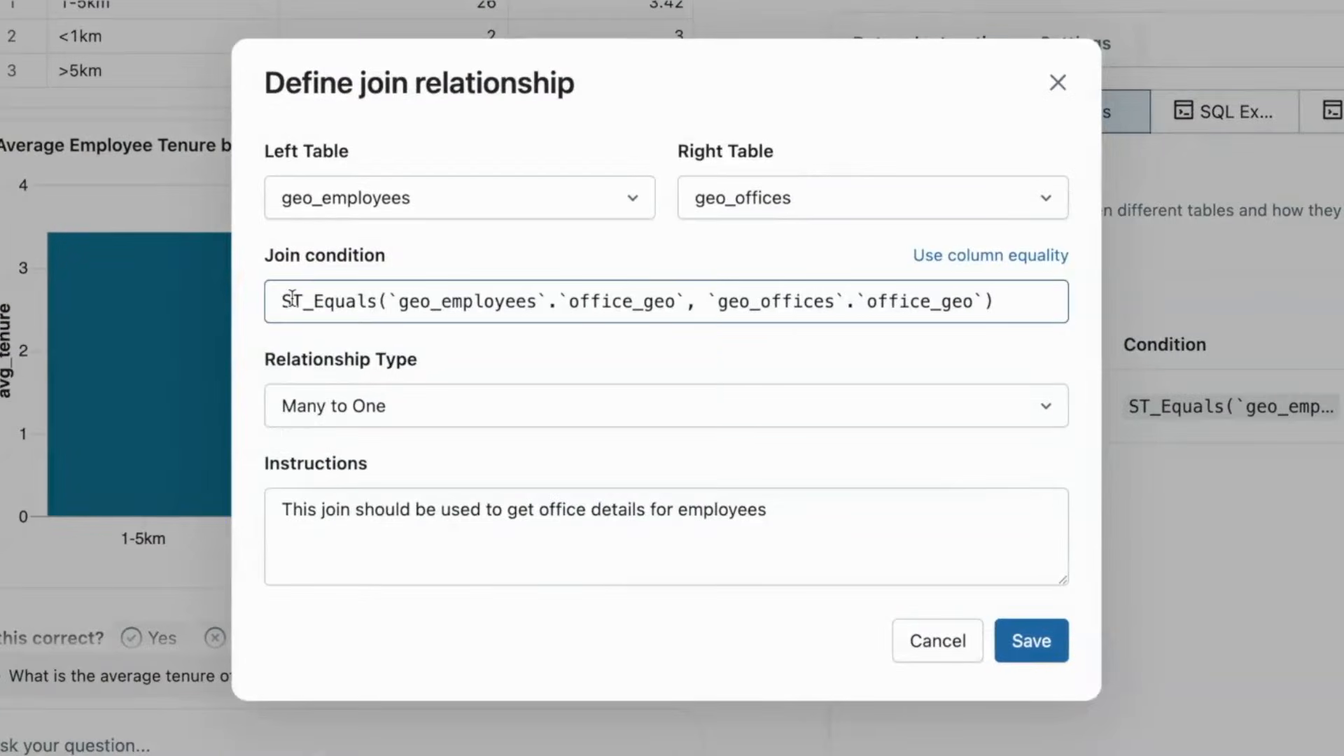
{"action": "mouse_move", "coordinate": [823, 307]}
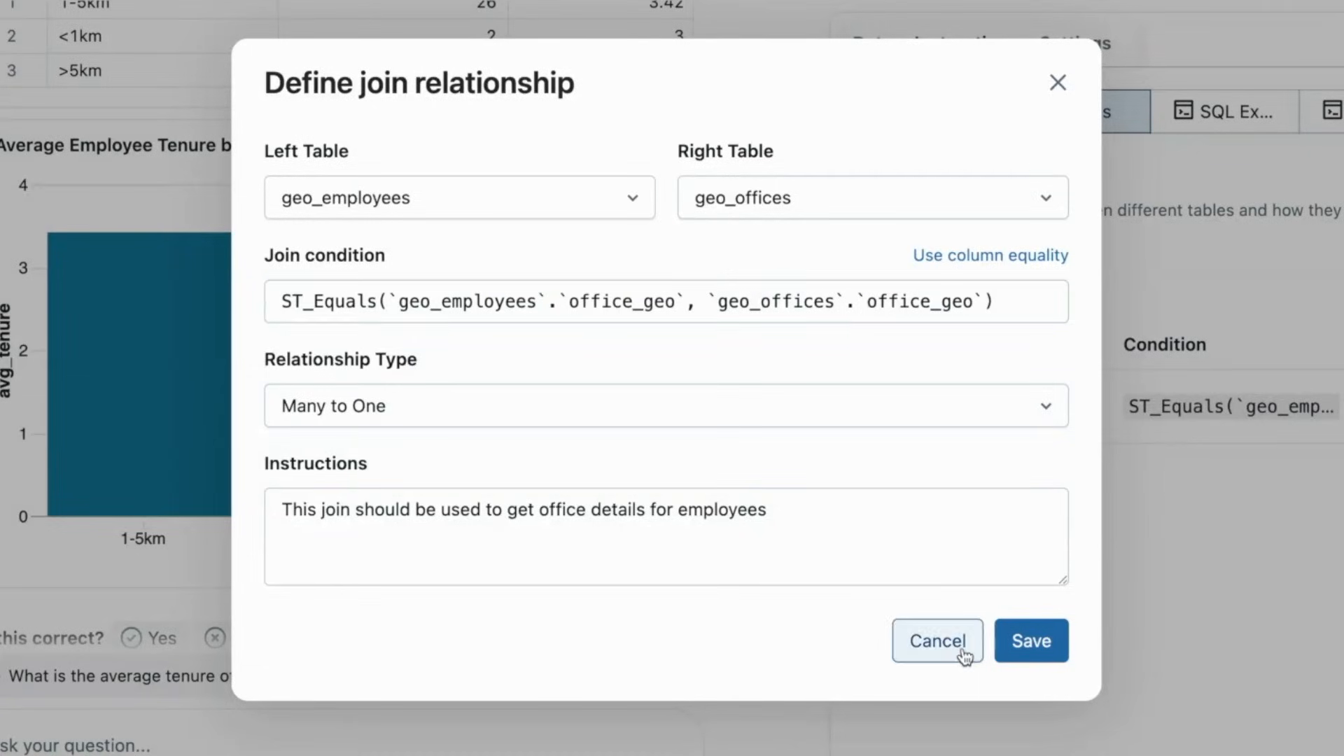
{"action": "left_click", "coordinate": [936, 639]}
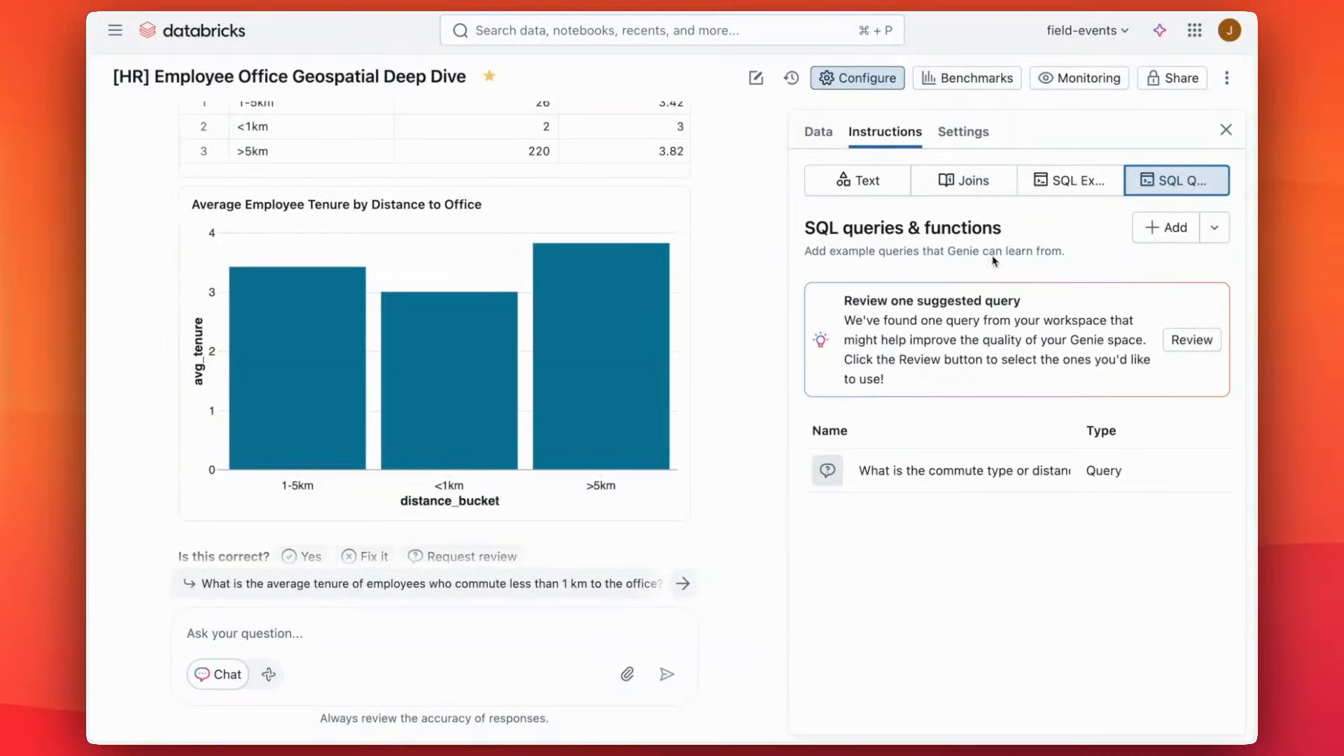
{"action": "left_click", "coordinate": [965, 470]}
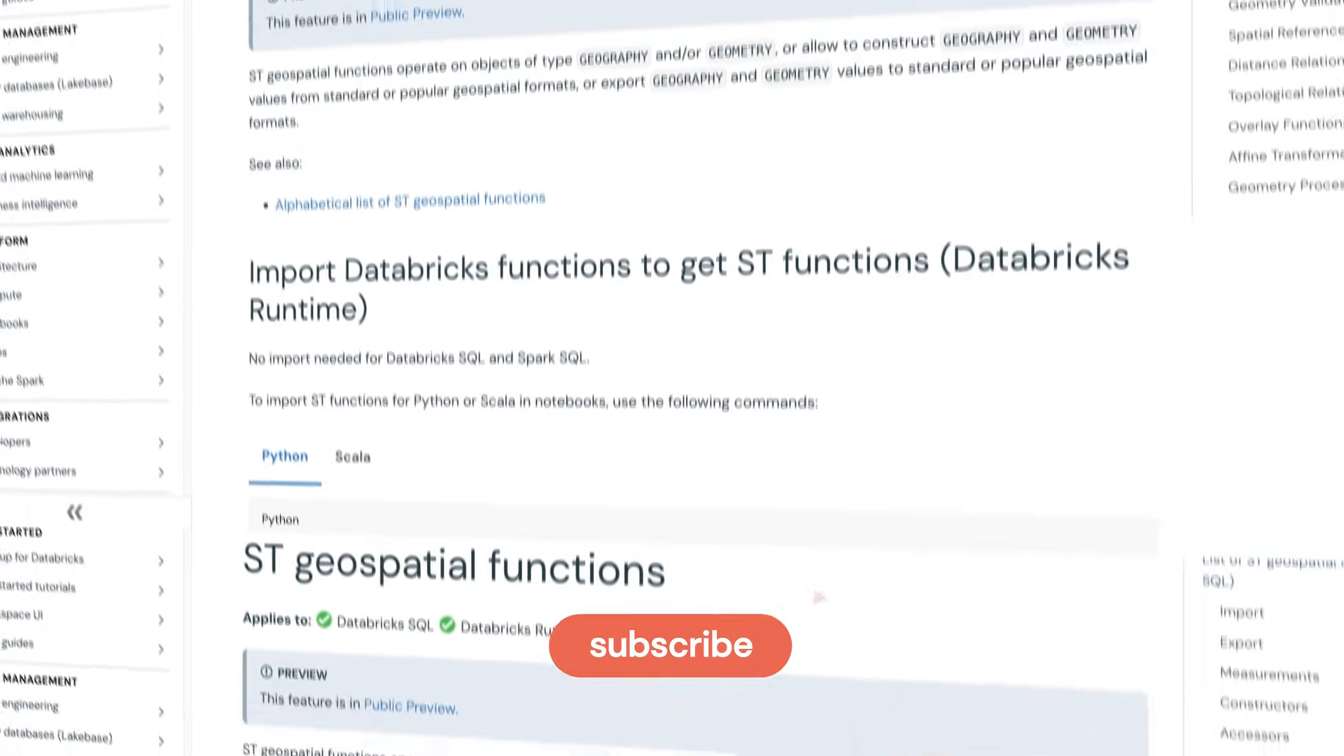
Scroll the ST geospatial docs to the Distance and Topological Relationships tables with st_dwithin and st_equals
{"action": "scroll", "scroll_direction": "down", "scroll_amount": 3}
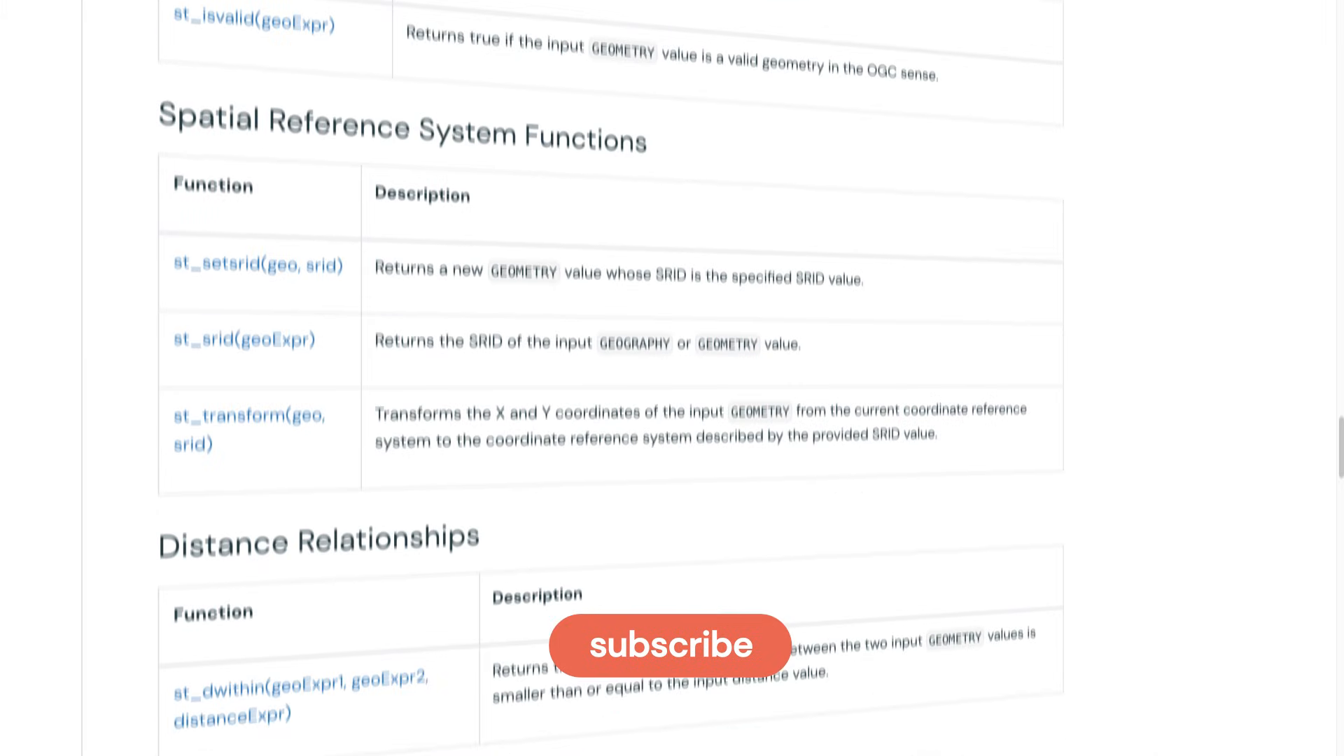
{"action": "scroll", "scroll_direction": "down", "scroll_amount": 3}
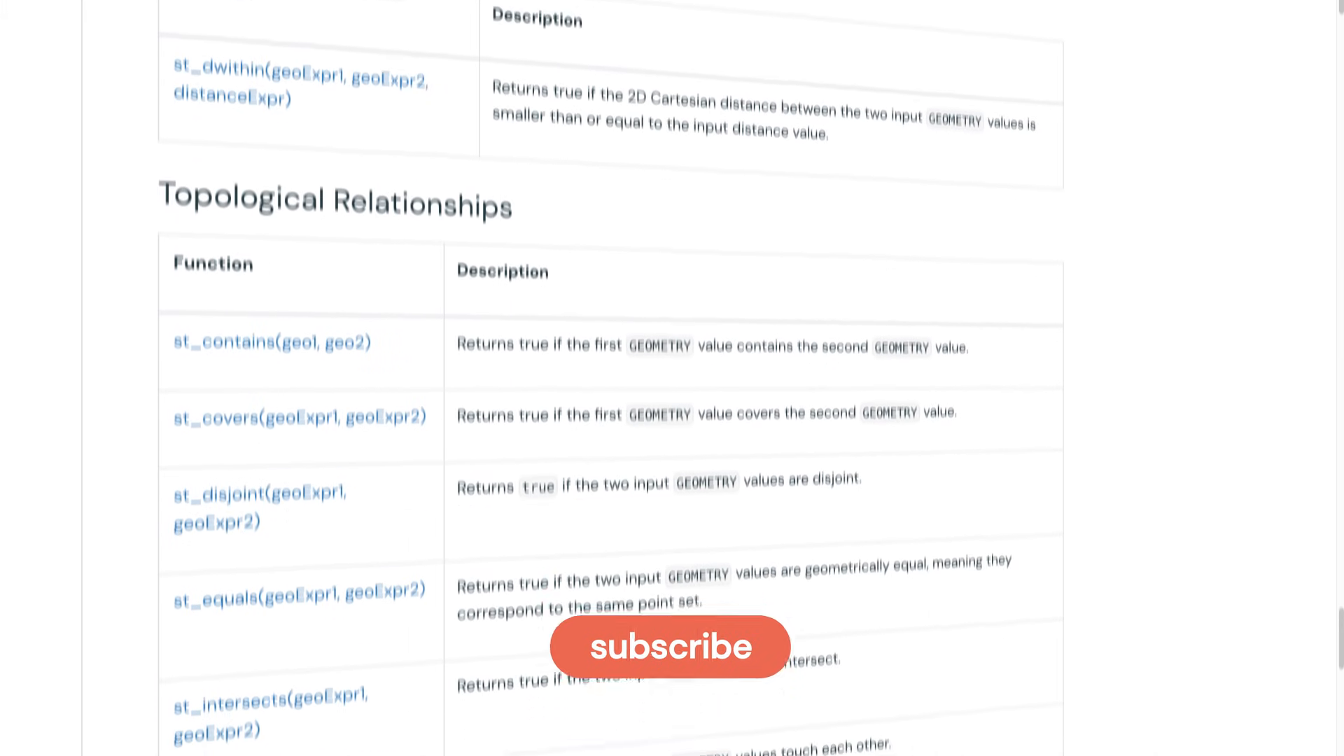